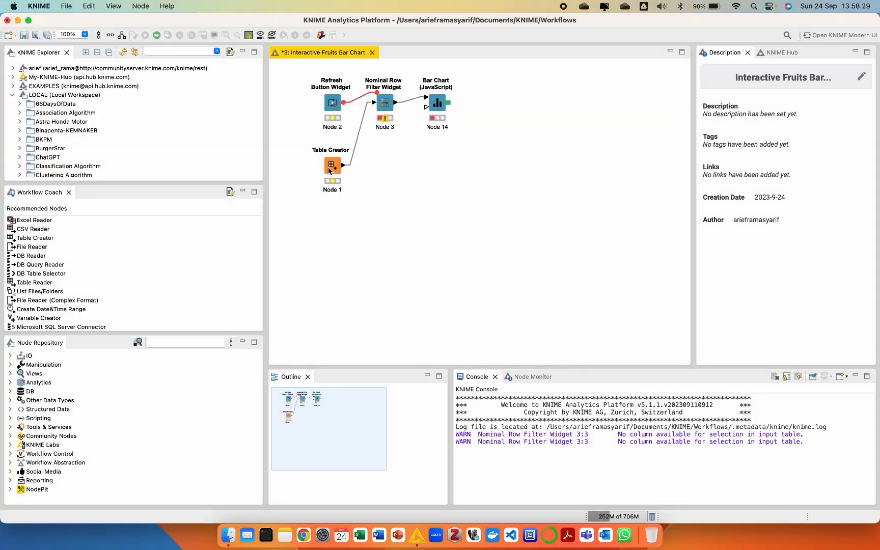
Step: Review the Table Creator's Item Sell table settings and output table, leaving them unchanged
{"action": "left_click", "coordinate": [332, 166]}
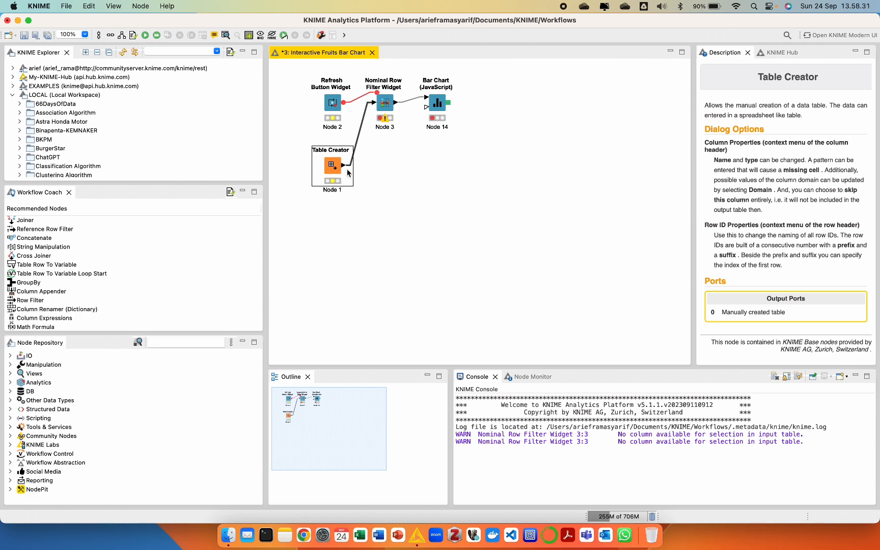
{"action": "left_click", "coordinate": [332, 102]}
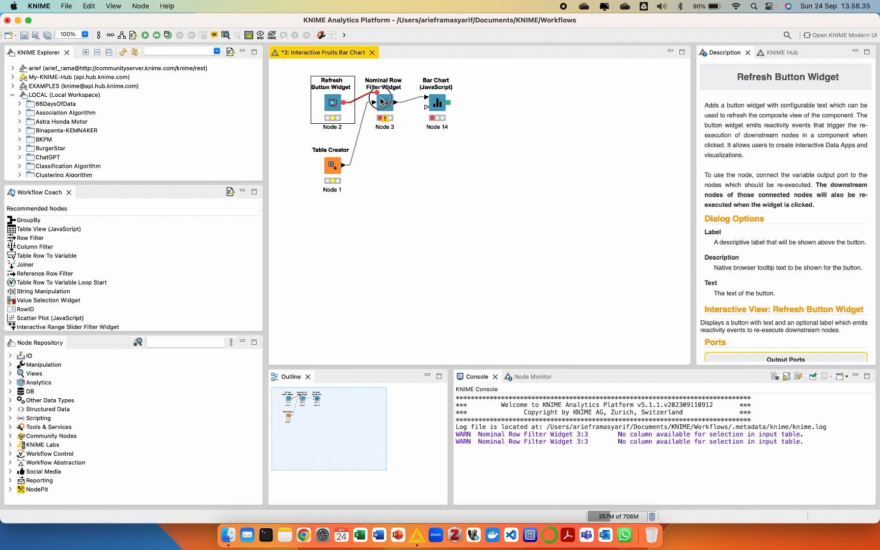
{"action": "left_click", "coordinate": [436, 103]}
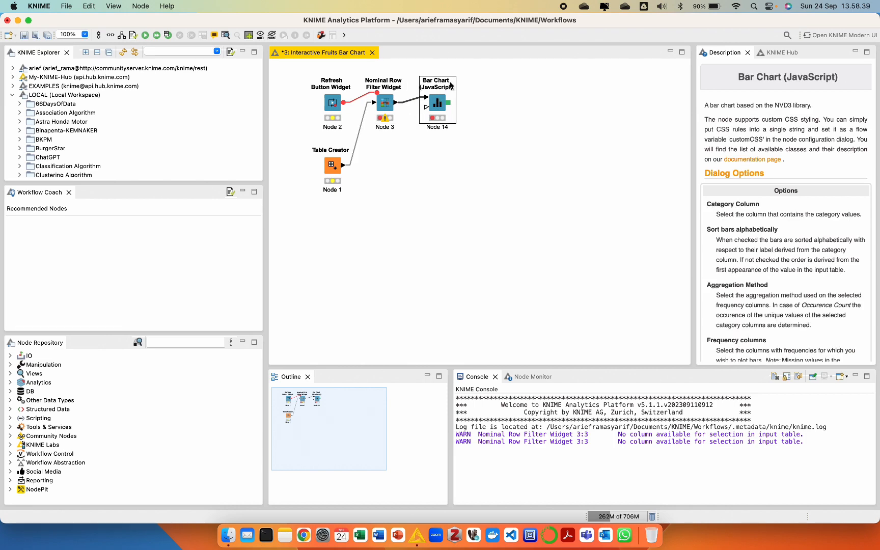
{"action": "mouse_move", "coordinate": [331, 165]}
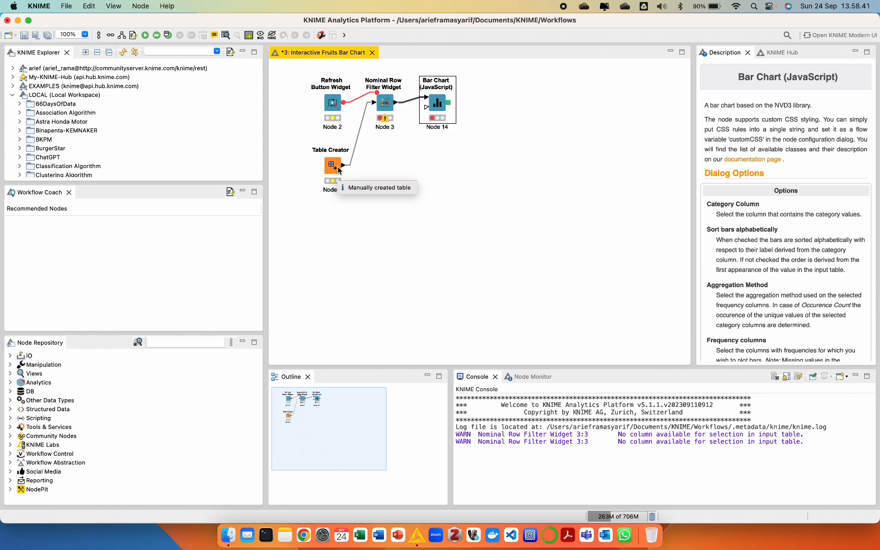
{"action": "right_click", "coordinate": [332, 166]}
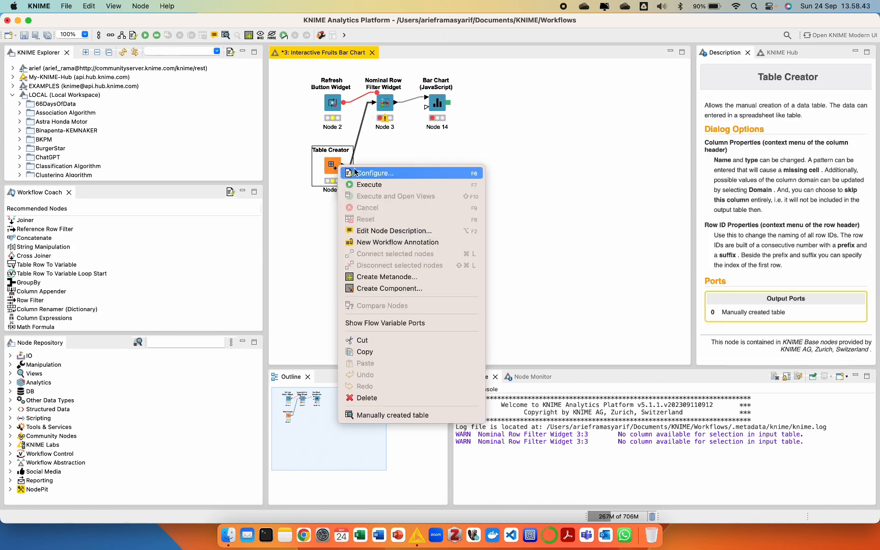
{"action": "left_click", "coordinate": [372, 172]}
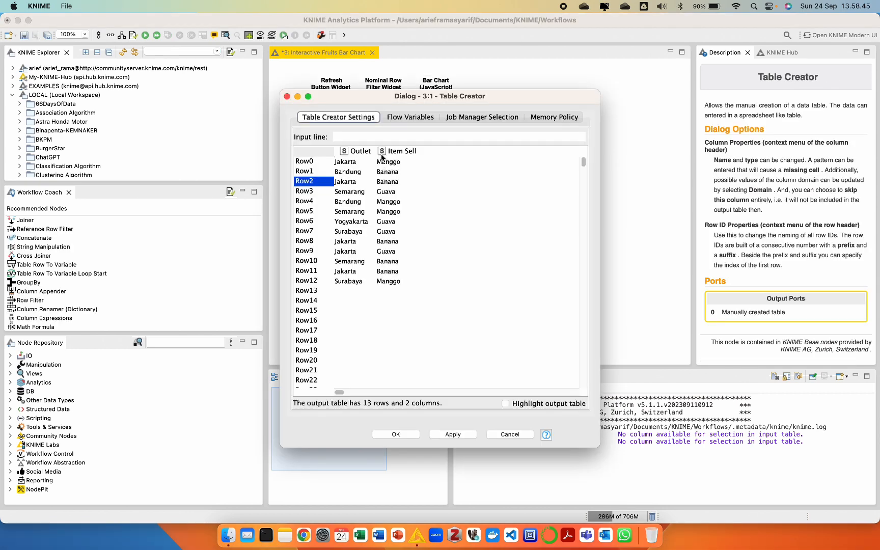
{"action": "left_click", "coordinate": [421, 151]}
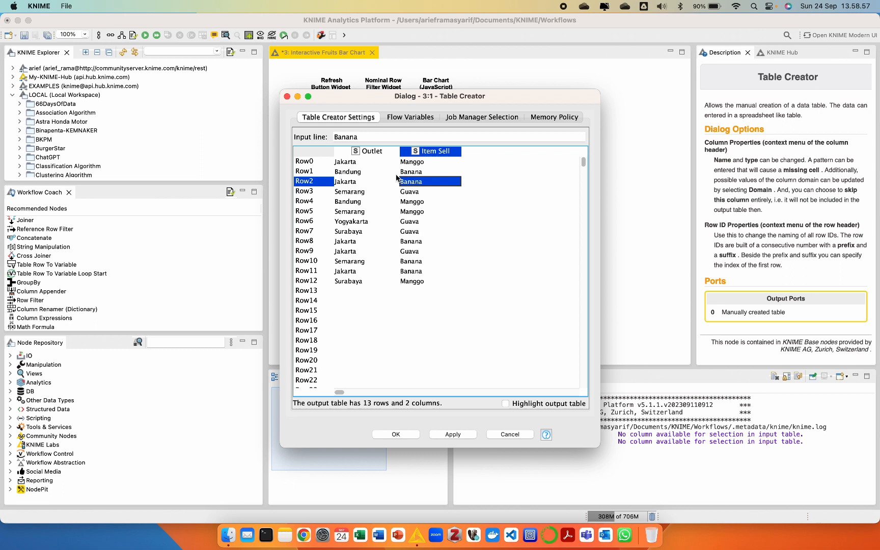
{"action": "mouse_move", "coordinate": [375, 412]}
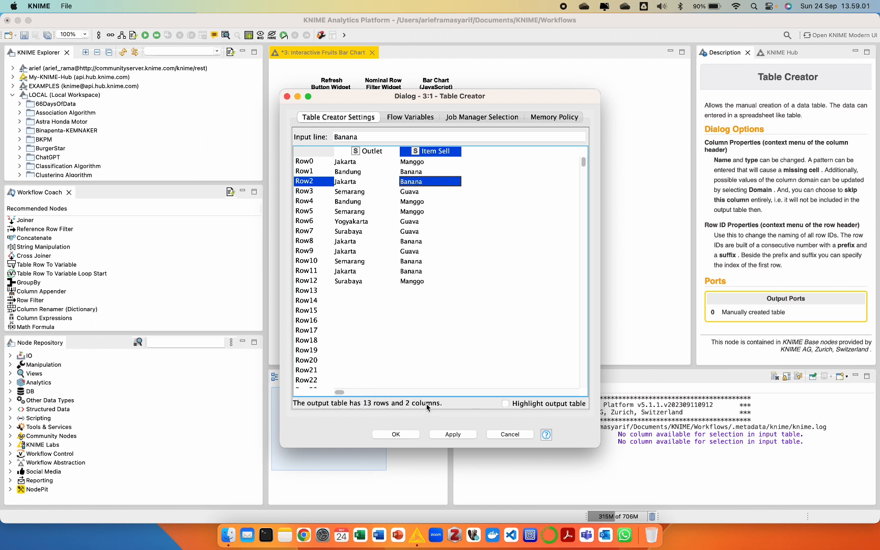
{"action": "mouse_move", "coordinate": [422, 413]}
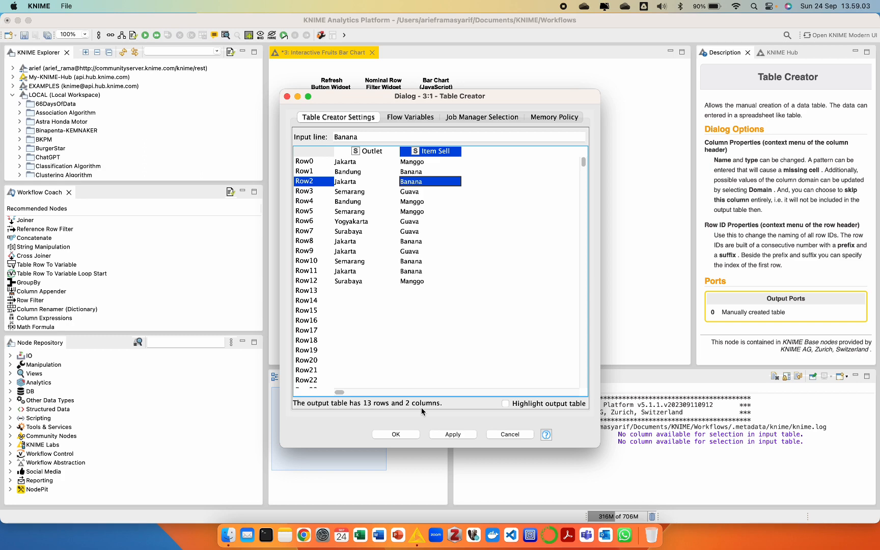
{"action": "mouse_move", "coordinate": [391, 422]}
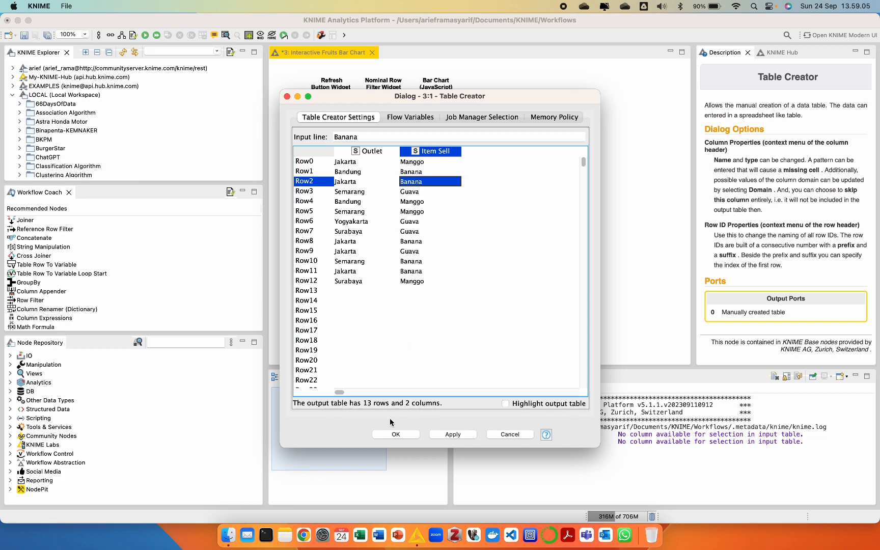
{"action": "left_click", "coordinate": [394, 434]}
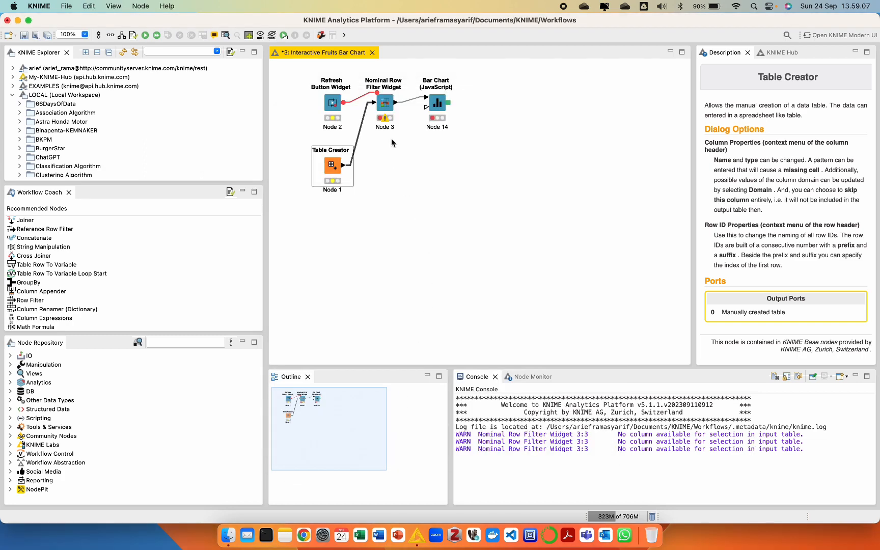
{"action": "right_click", "coordinate": [332, 165]}
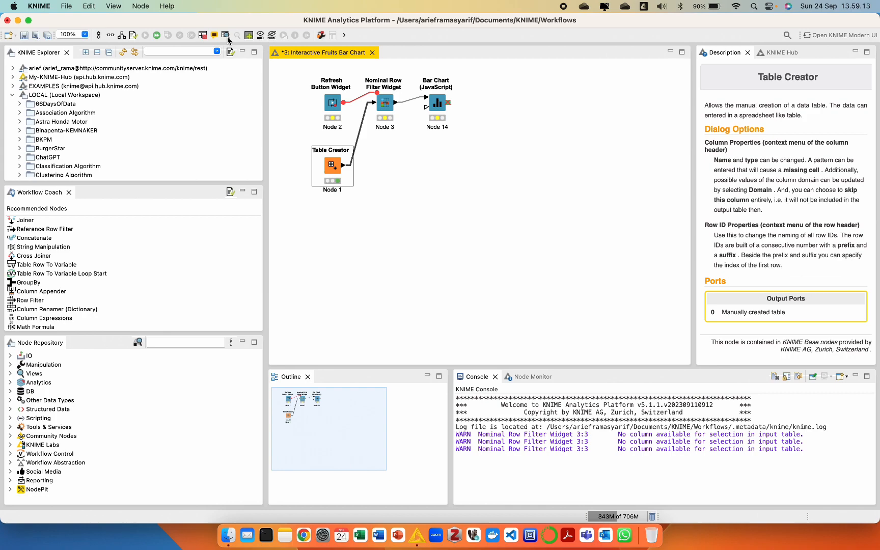
{"action": "double_click", "coordinate": [332, 165]}
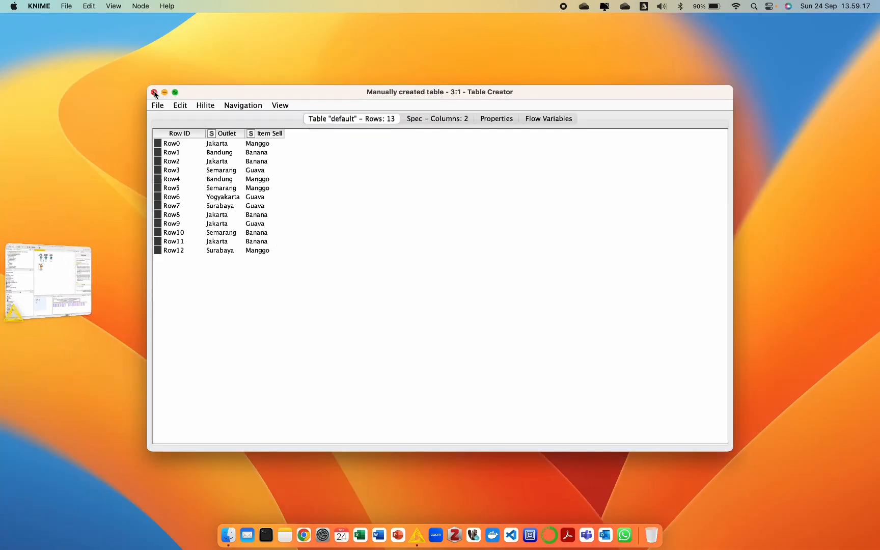
{"action": "left_click", "coordinate": [153, 92]}
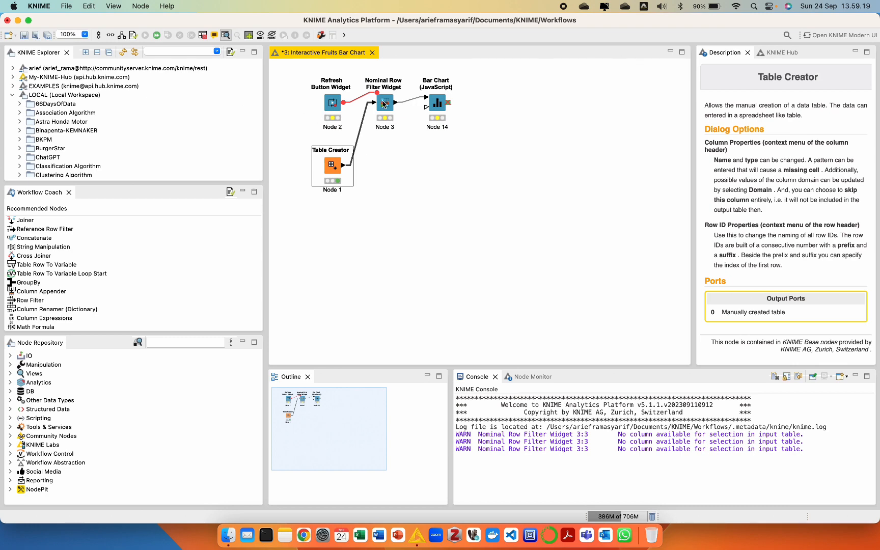
Step: Check the Refresh Button widget's settings, keeping the button text 'Refresh'
{"action": "right_click", "coordinate": [332, 103]}
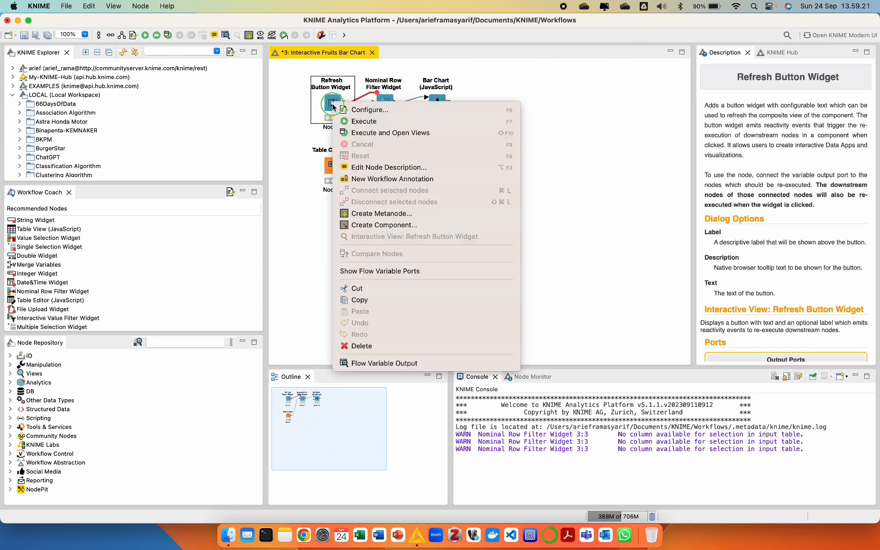
{"action": "left_click", "coordinate": [368, 109]}
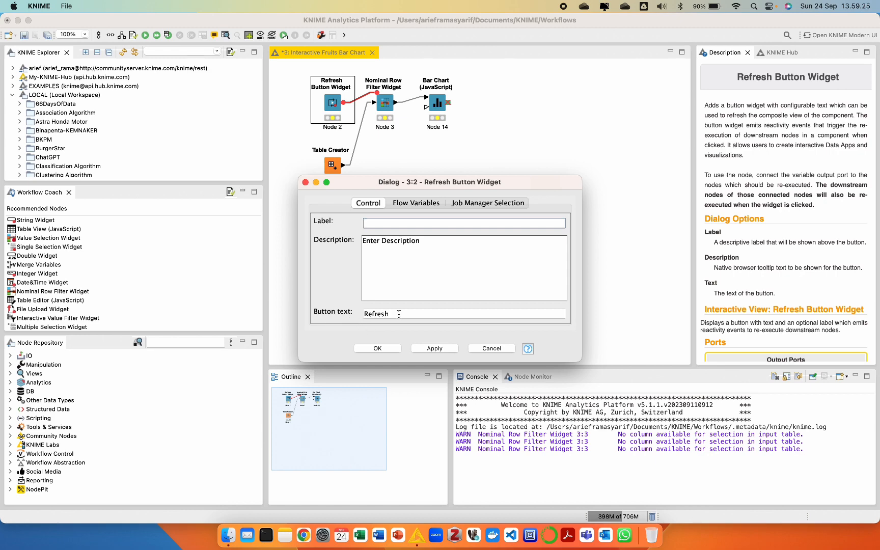
{"action": "double_click", "coordinate": [376, 314]}
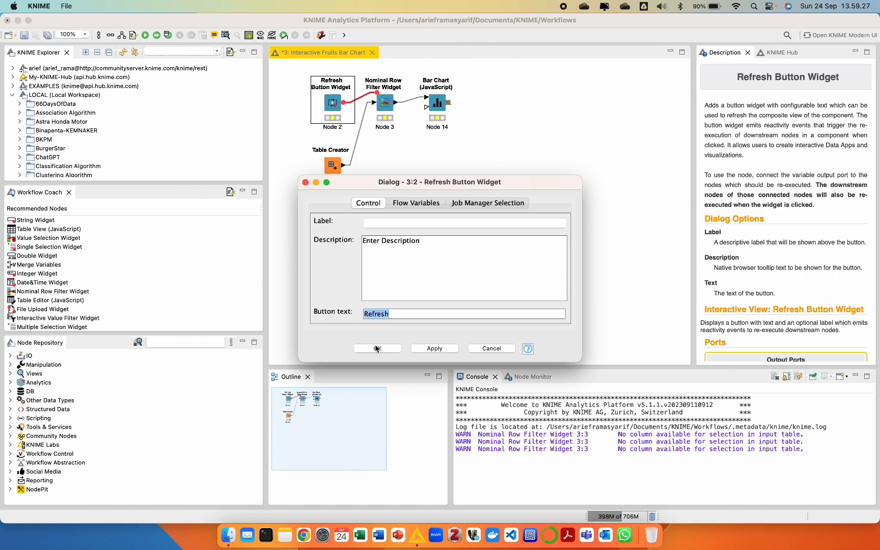
{"action": "right_click", "coordinate": [332, 103]}
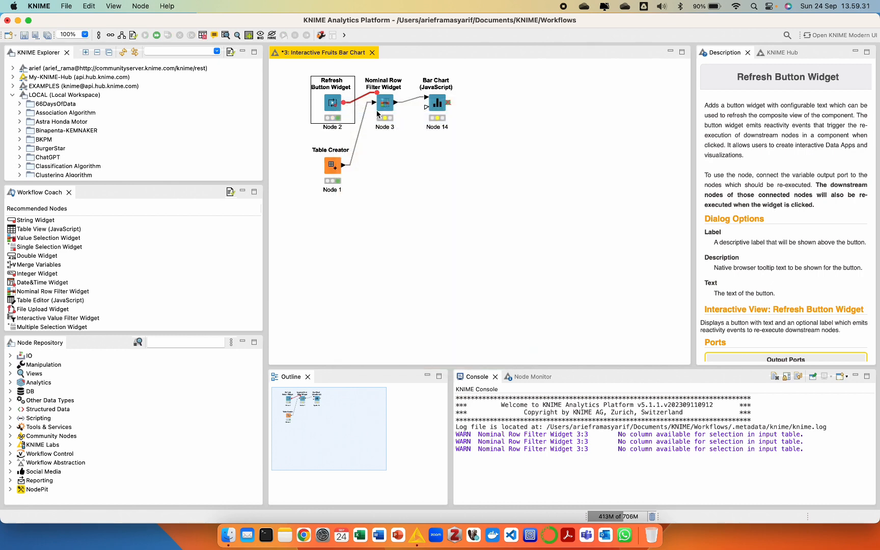
Step: Label the Nominal Row Filter 'Outlets Report' locked to the Outlet column, then close its preview
{"action": "left_click", "coordinate": [384, 103]}
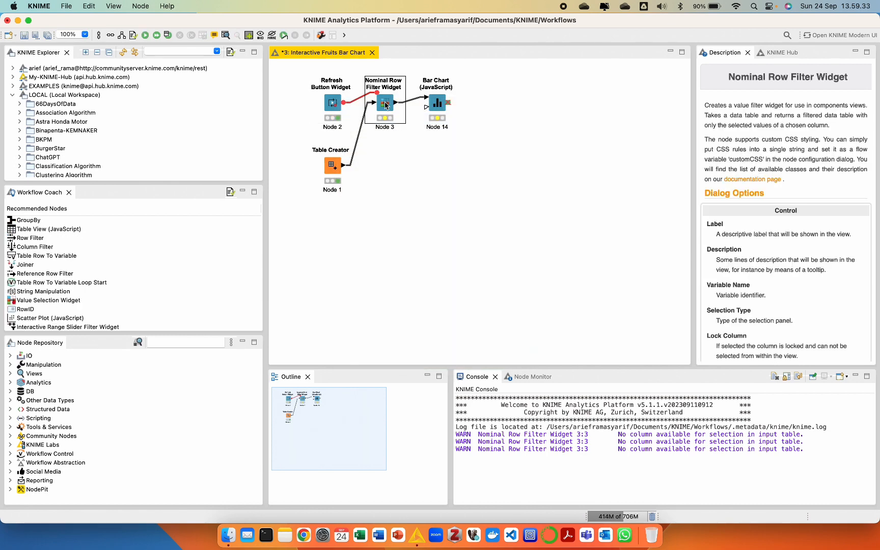
{"action": "double_click", "coordinate": [384, 103]}
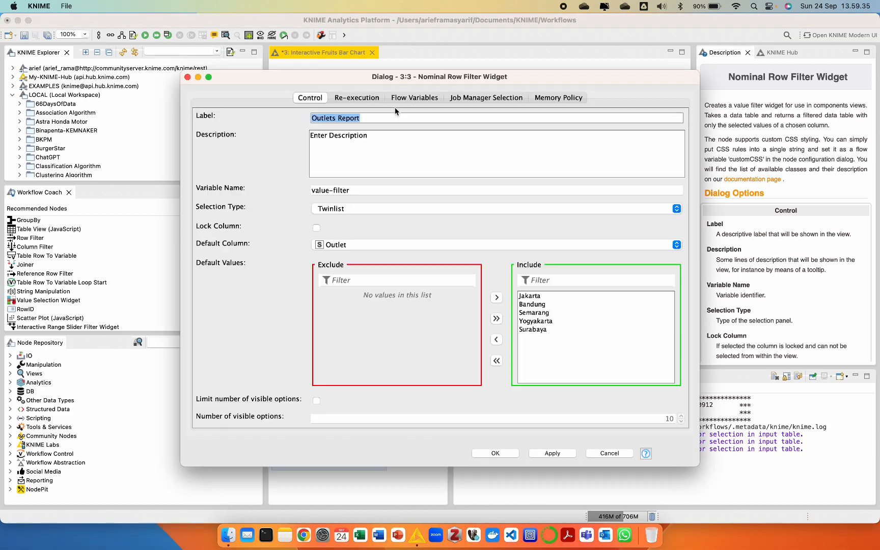
{"action": "left_click", "coordinate": [377, 118]}
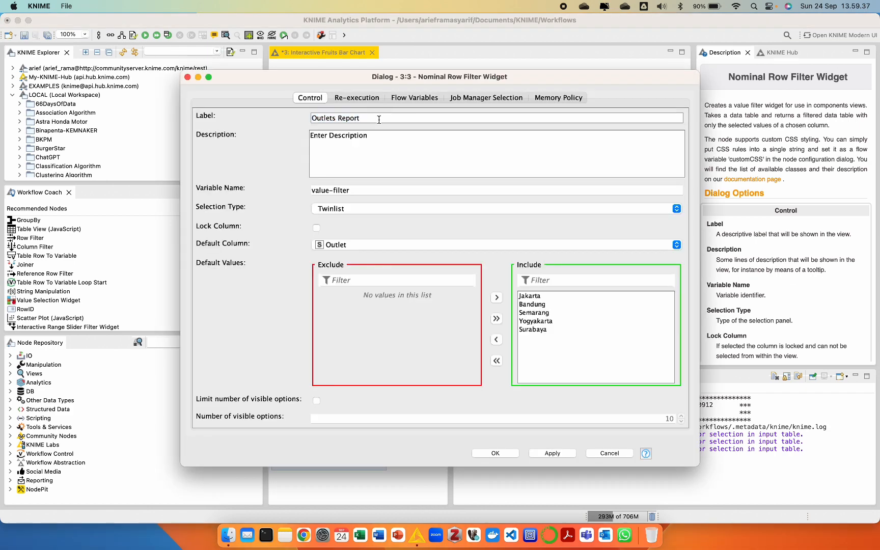
{"action": "double_click", "coordinate": [337, 118]}
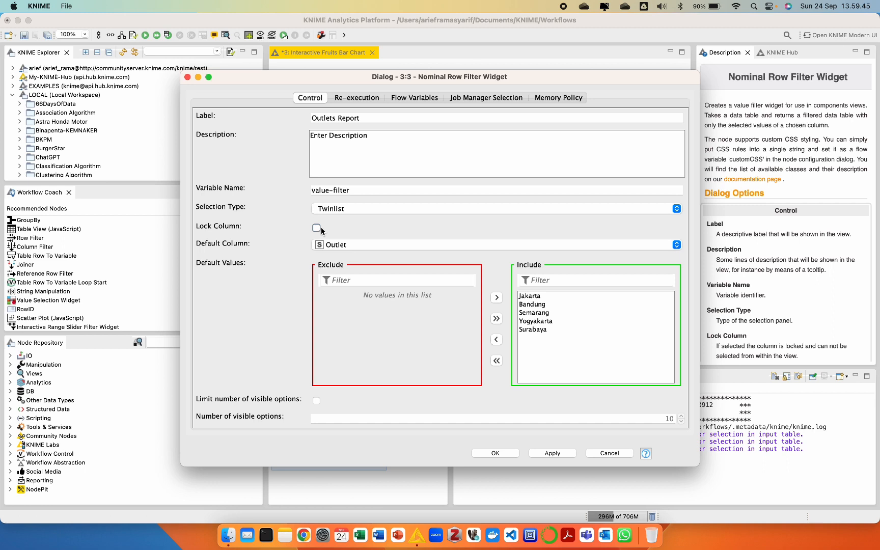
{"action": "left_click", "coordinate": [316, 228]}
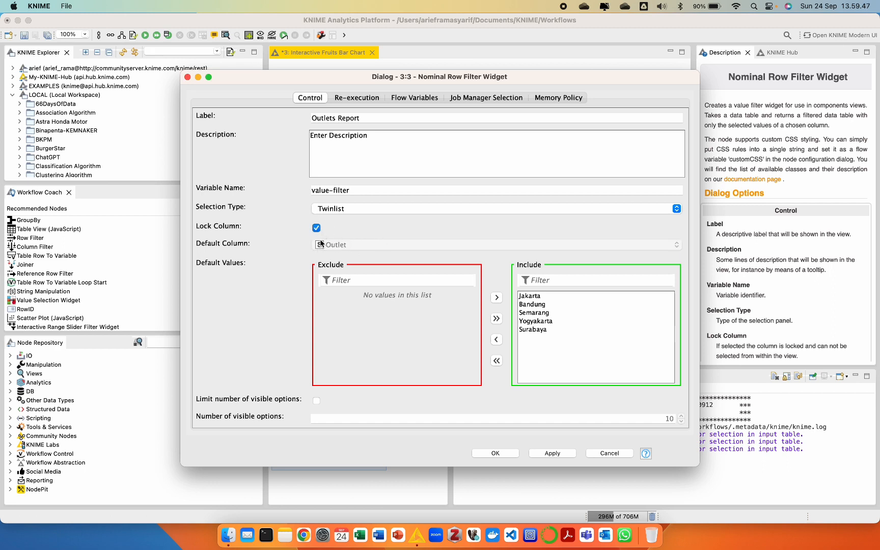
{"action": "mouse_move", "coordinate": [515, 289]}
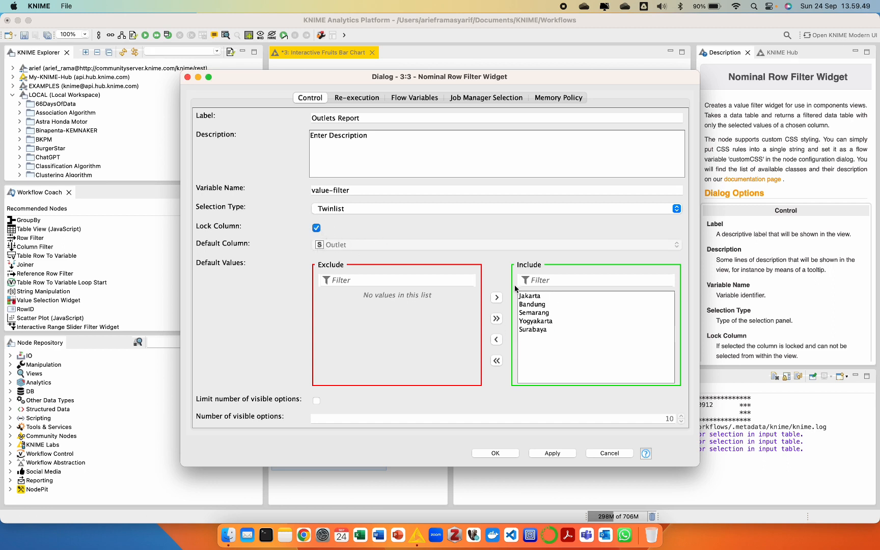
{"action": "mouse_move", "coordinate": [437, 395]}
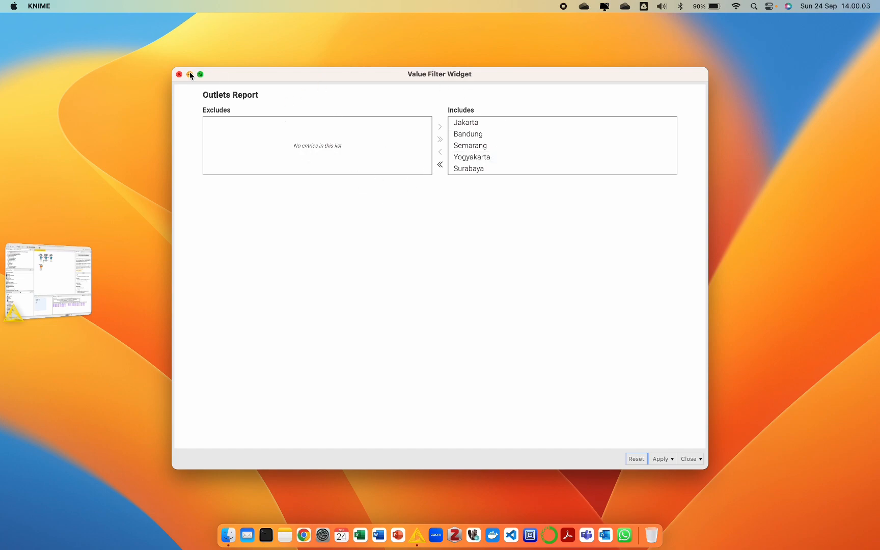
{"action": "left_click", "coordinate": [191, 75]}
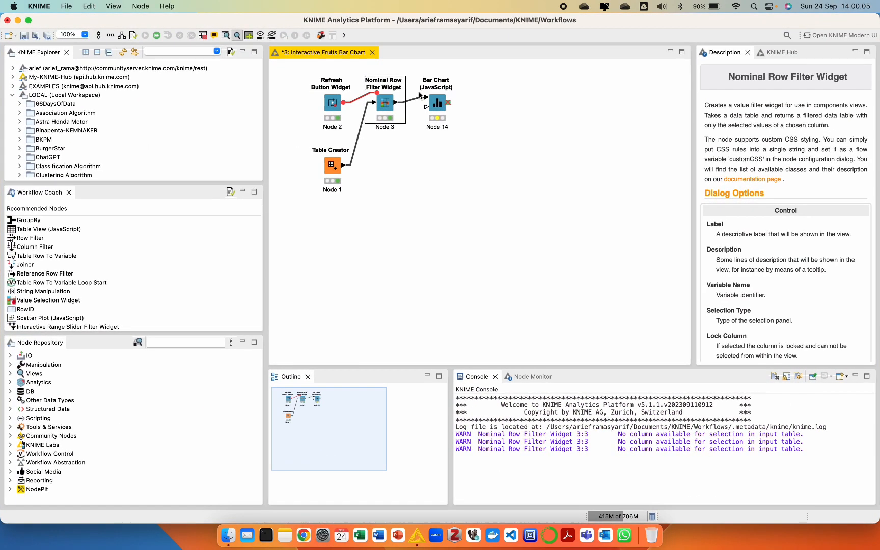
Step: Set the bar chart category column to Item Sell with occurrence count, preview the Fruits chart and close it
{"action": "right_click", "coordinate": [437, 103]}
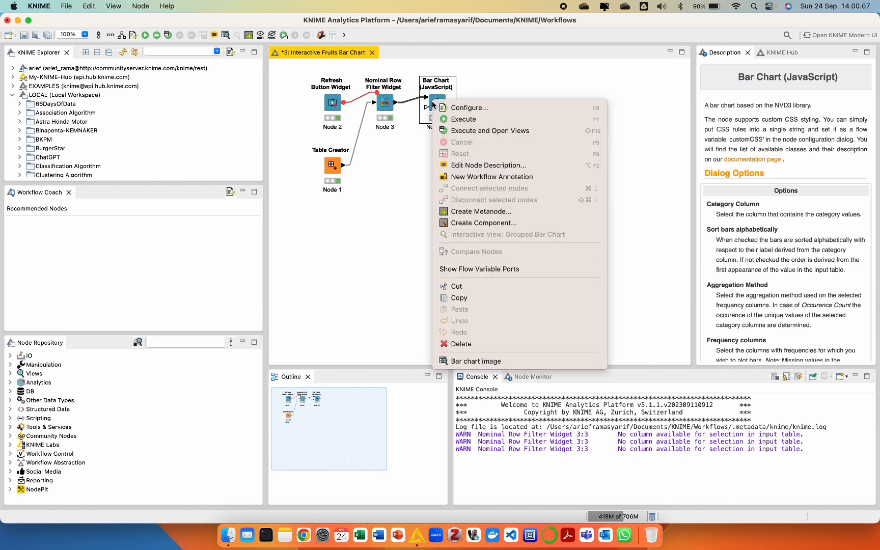
{"action": "left_click", "coordinate": [469, 107]}
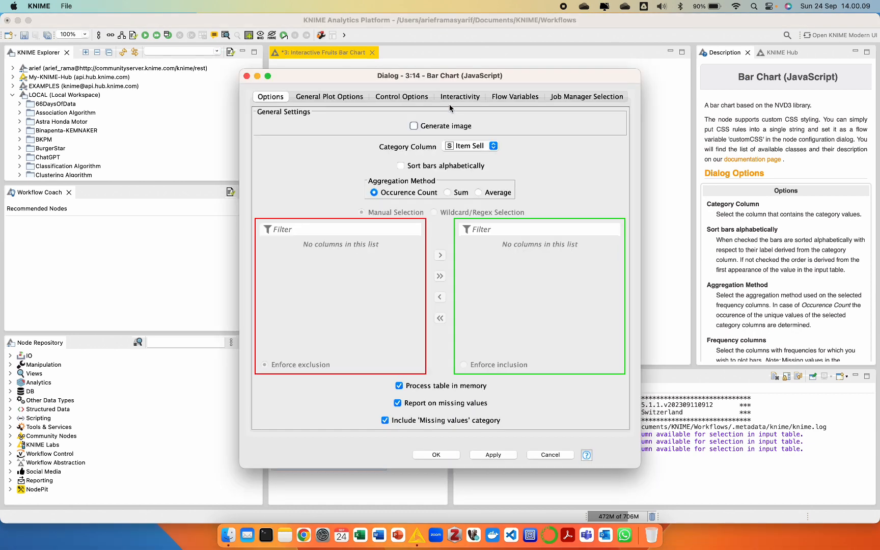
{"action": "left_click", "coordinate": [470, 145]}
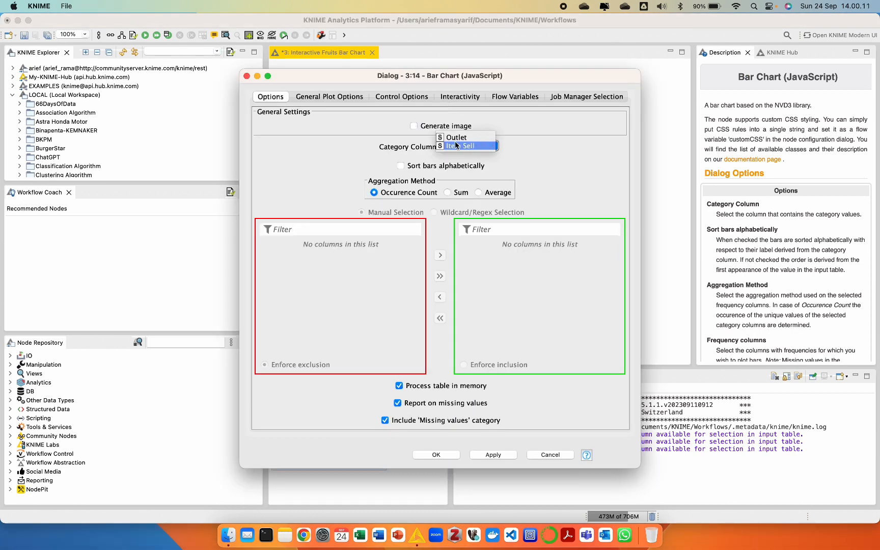
{"action": "left_click", "coordinate": [460, 145]}
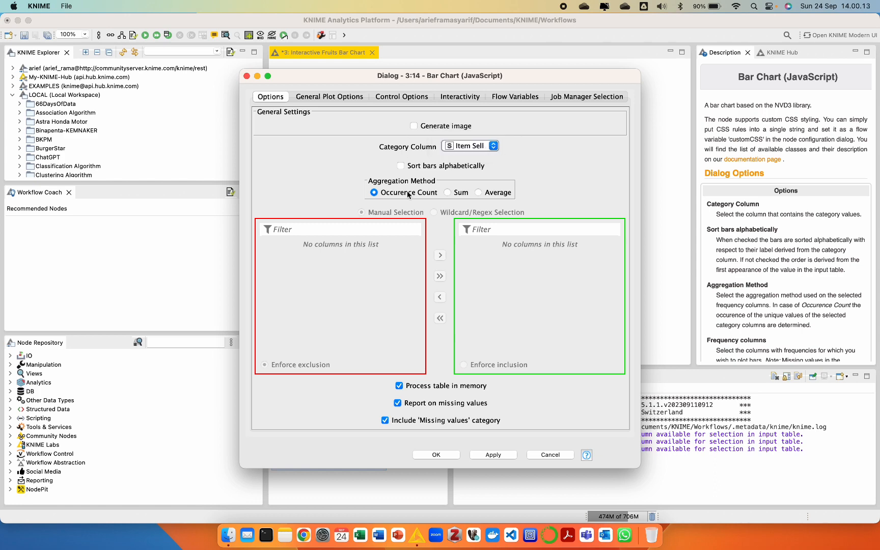
{"action": "mouse_move", "coordinate": [412, 318]}
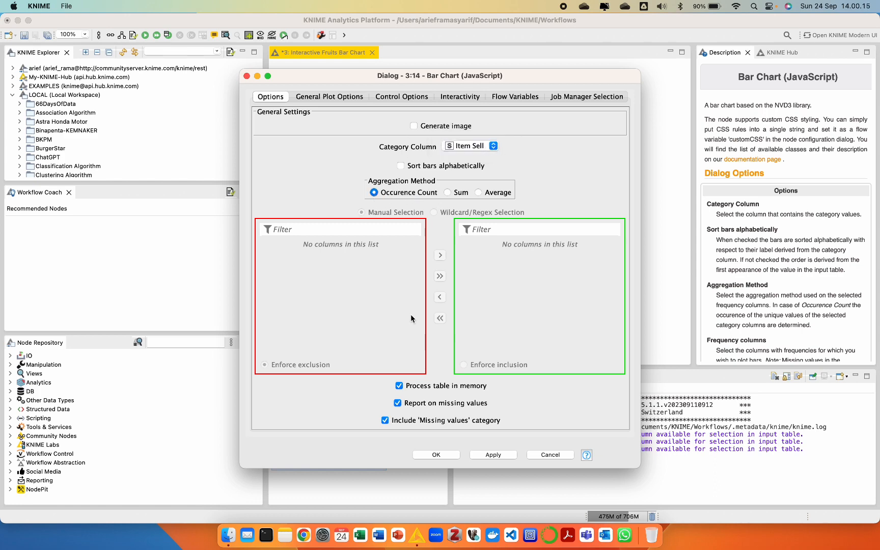
{"action": "left_click", "coordinate": [549, 455]}
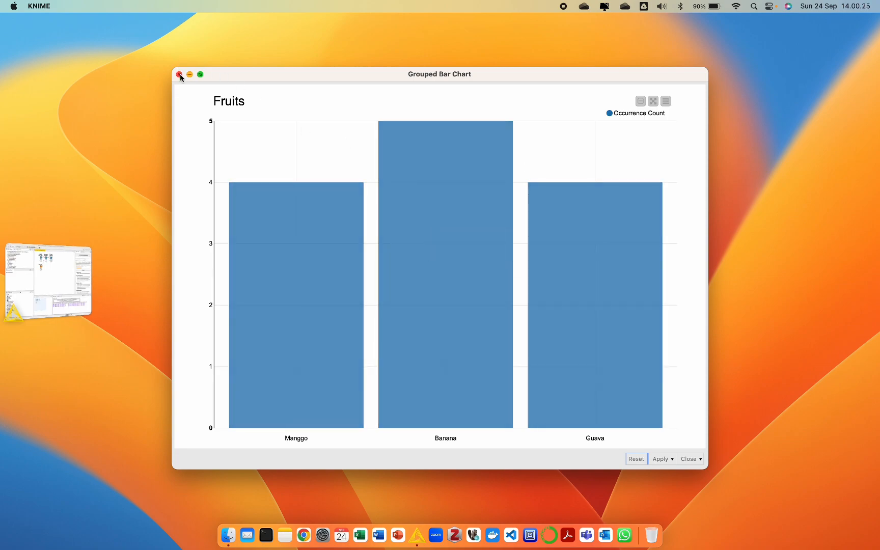
{"action": "left_click", "coordinate": [180, 75]}
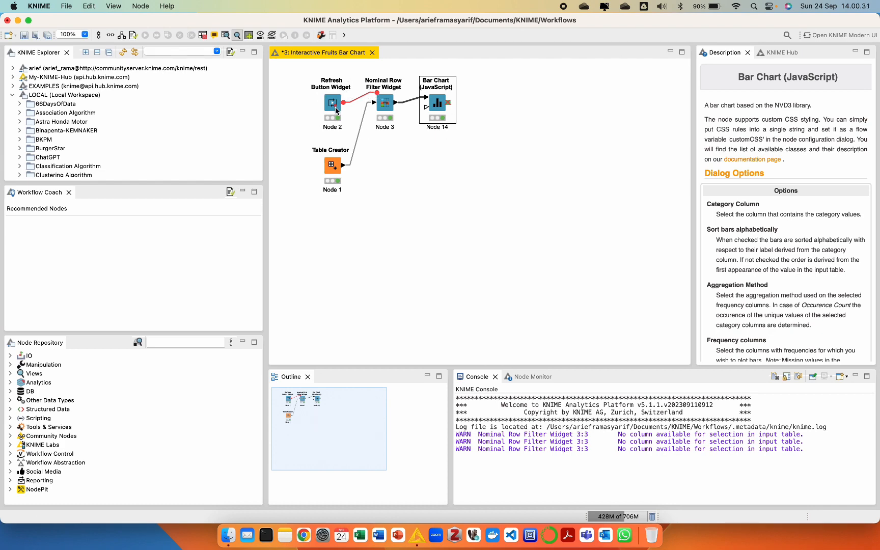
Step: Wrap the three selected widget/chart nodes into a component named 'Visualization Report', accepting the reset
{"action": "left_click", "coordinate": [384, 103]}
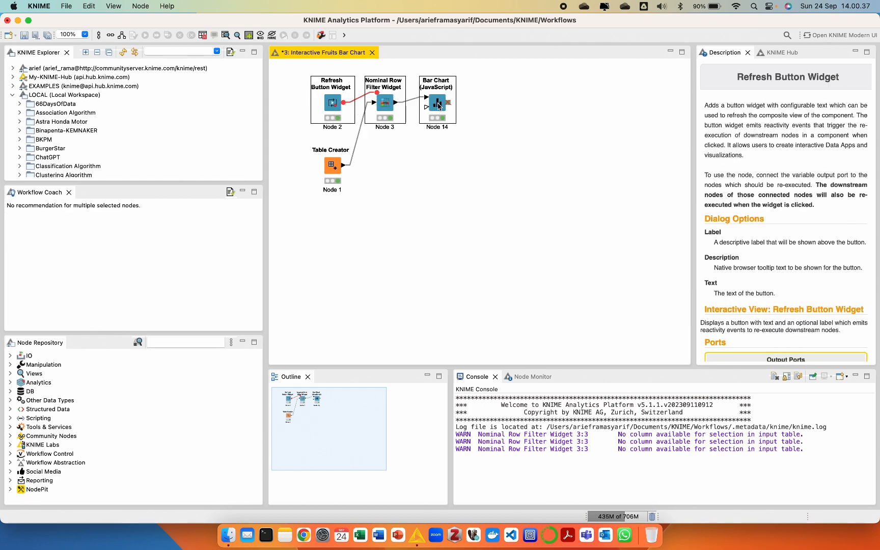
{"action": "right_click", "coordinate": [437, 104]}
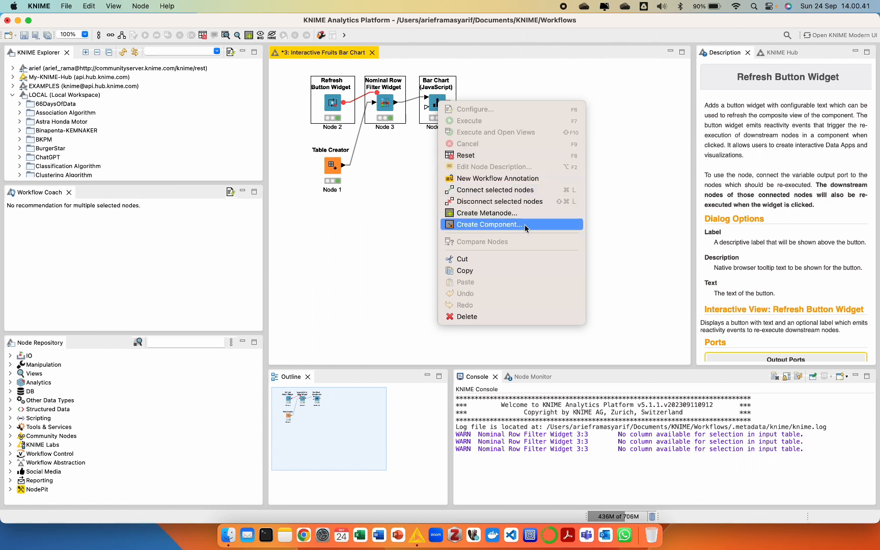
{"action": "mouse_move", "coordinate": [488, 224]}
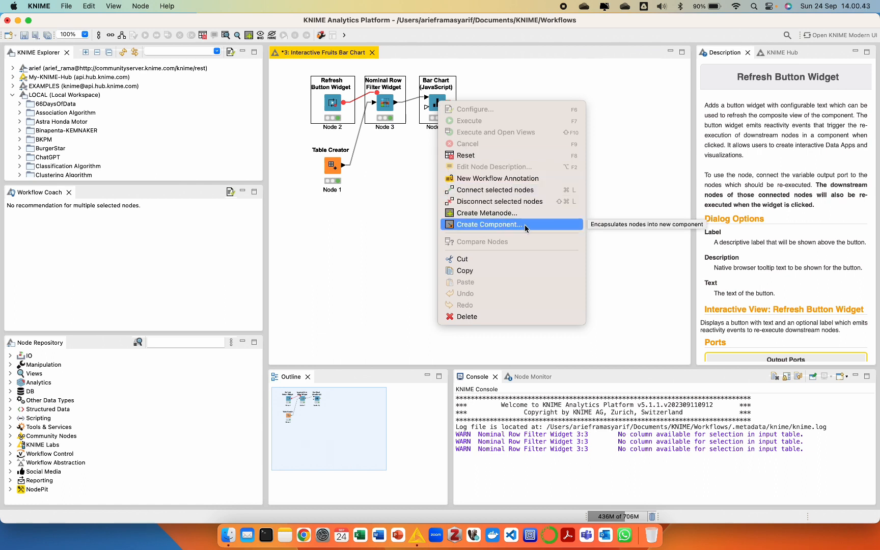
{"action": "left_click", "coordinate": [487, 224]}
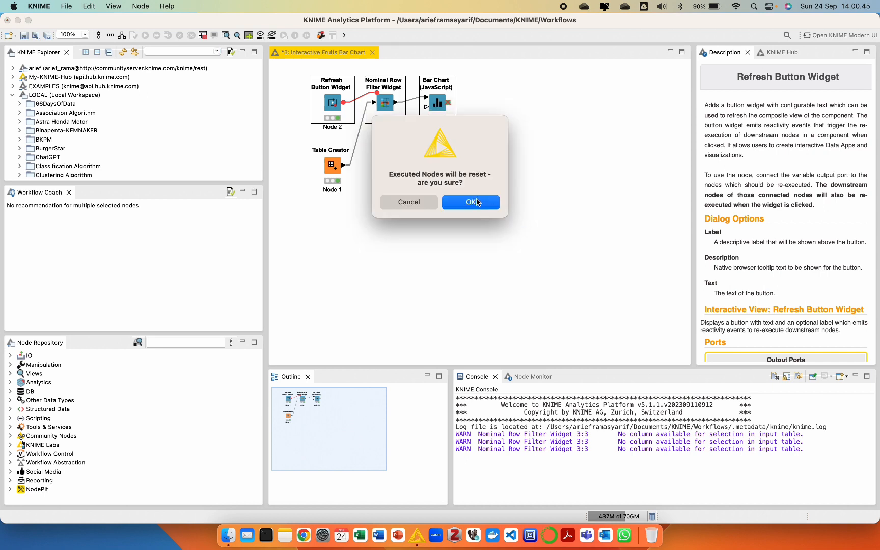
{"action": "left_click", "coordinate": [470, 201]}
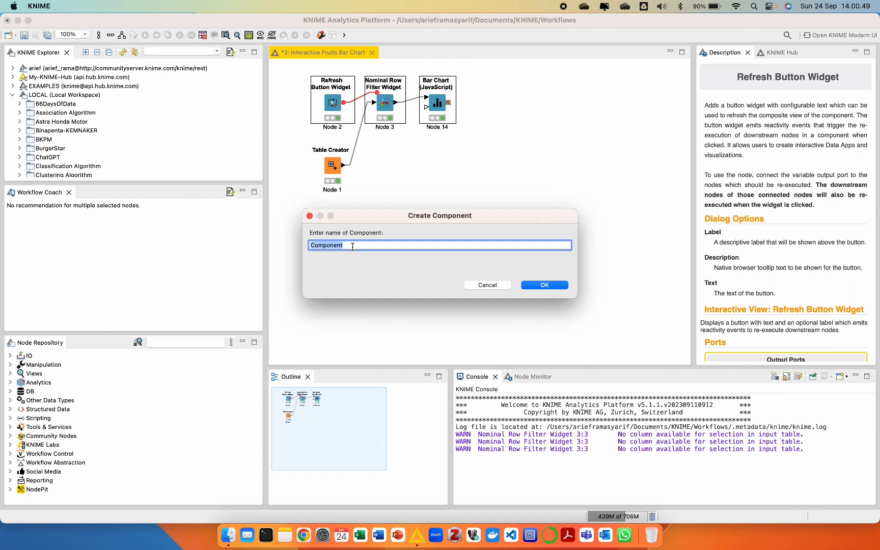
{"action": "type", "text": "Vis"}
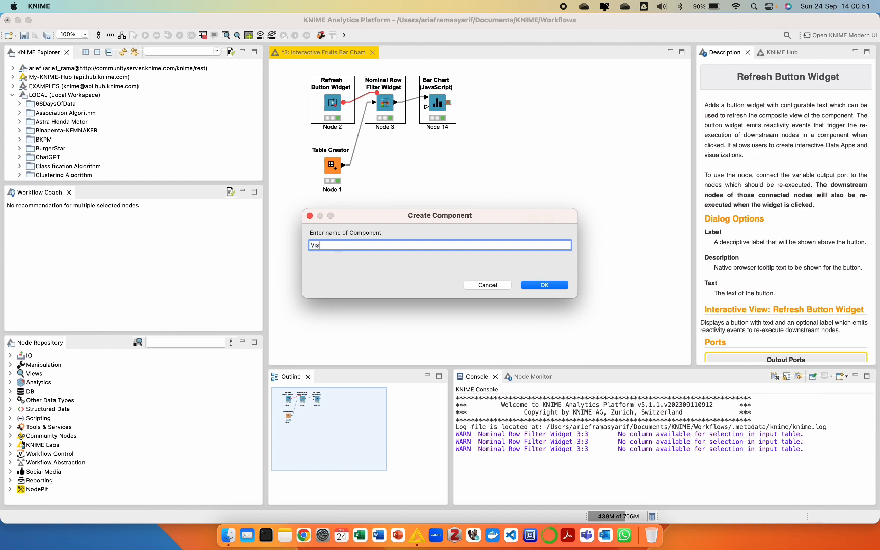
{"action": "type", "text": "ual"}
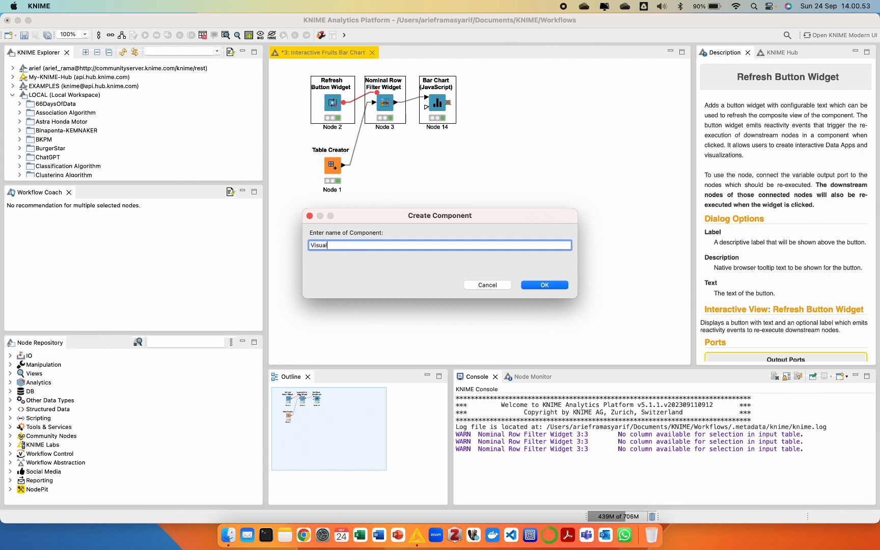
{"action": "type", "text": "iza"}
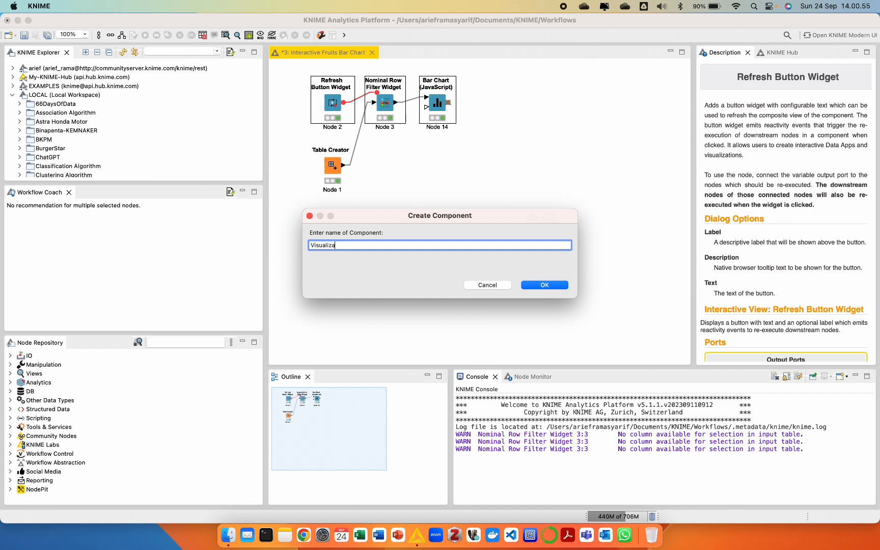
{"action": "type", "text": "tion"}
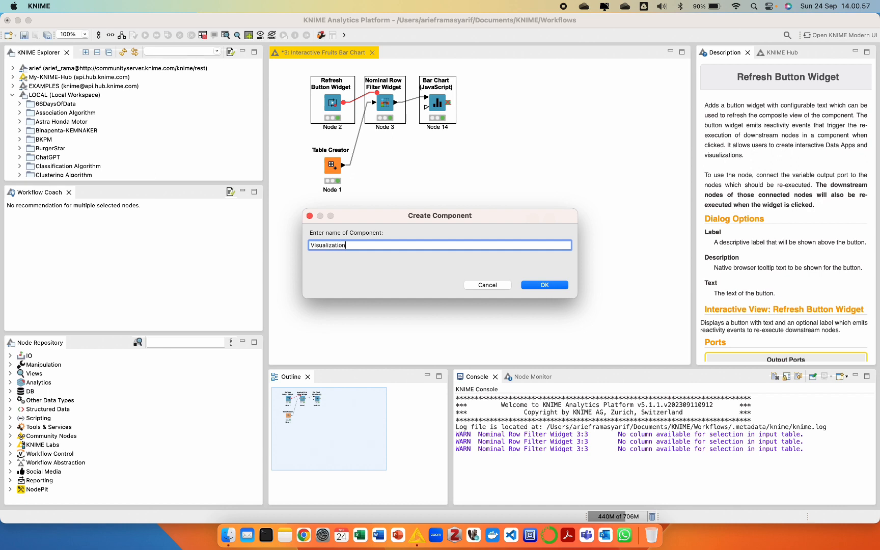
{"action": "type", "text": "Report"}
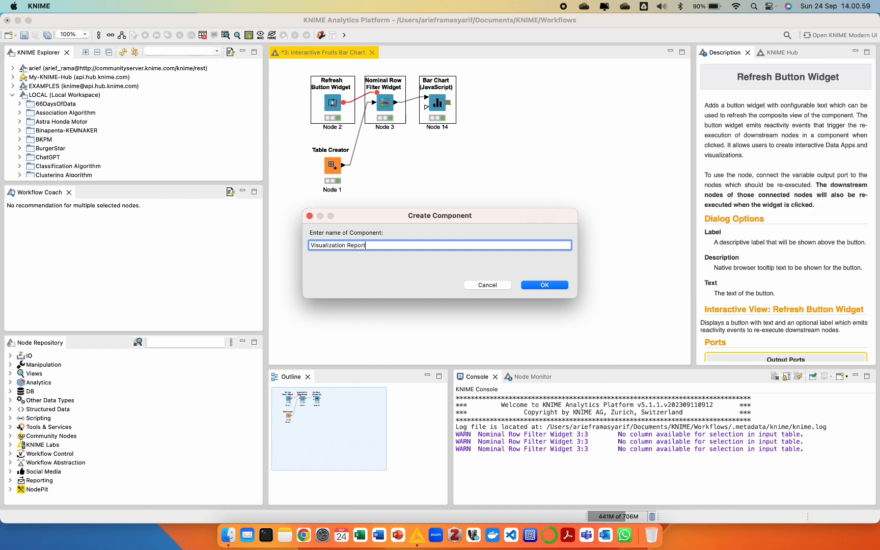
{"action": "left_click", "coordinate": [543, 285]}
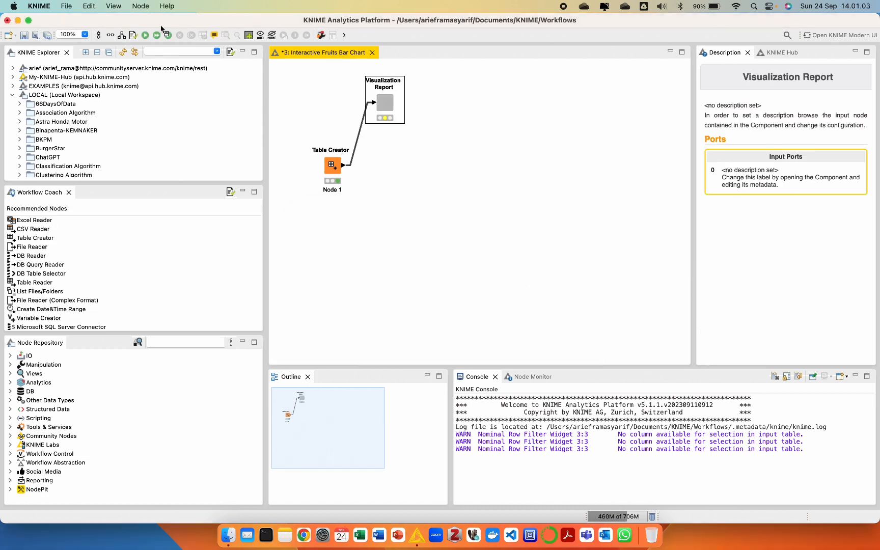
Step: Move the Table Creator up beside the component and open Visualization Report's inner workflow
{"action": "left_click_drag", "start_coordinate": [331, 164], "coordinate": [331, 102]}
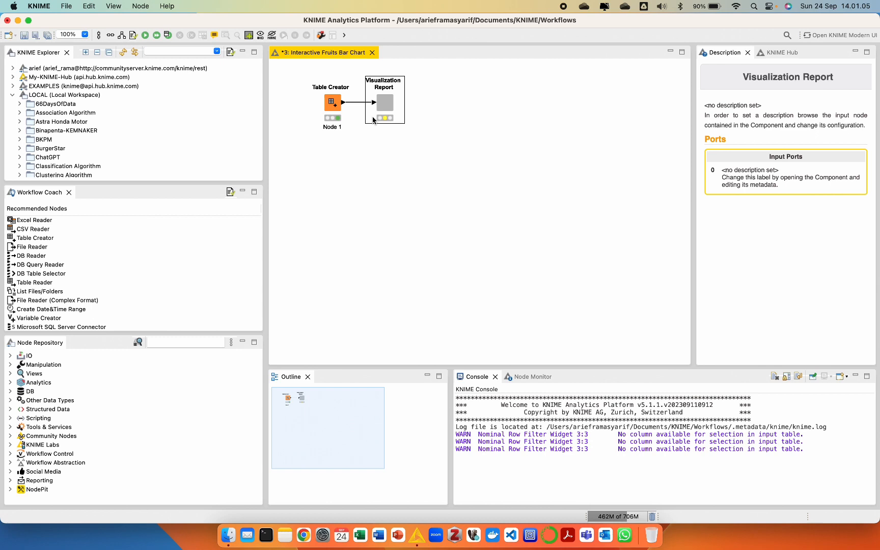
{"action": "right_click", "coordinate": [384, 101]}
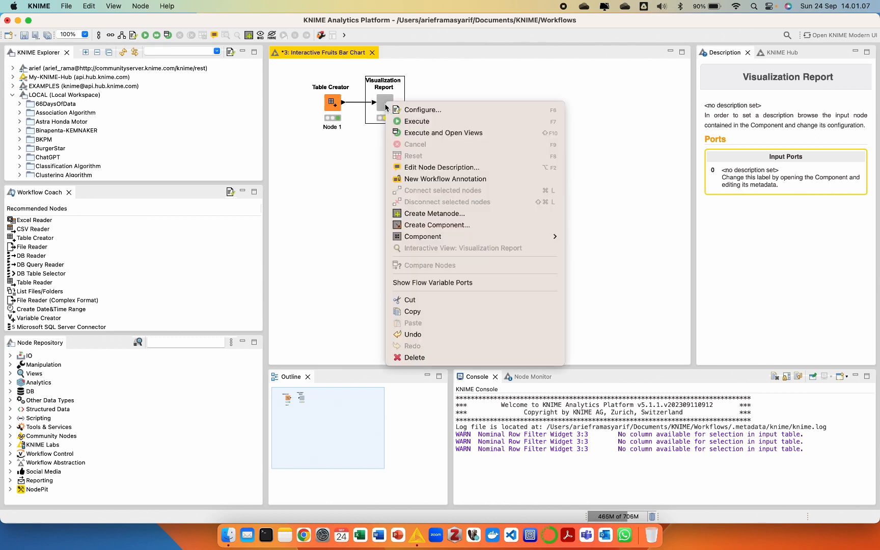
{"action": "mouse_move", "coordinate": [422, 236]}
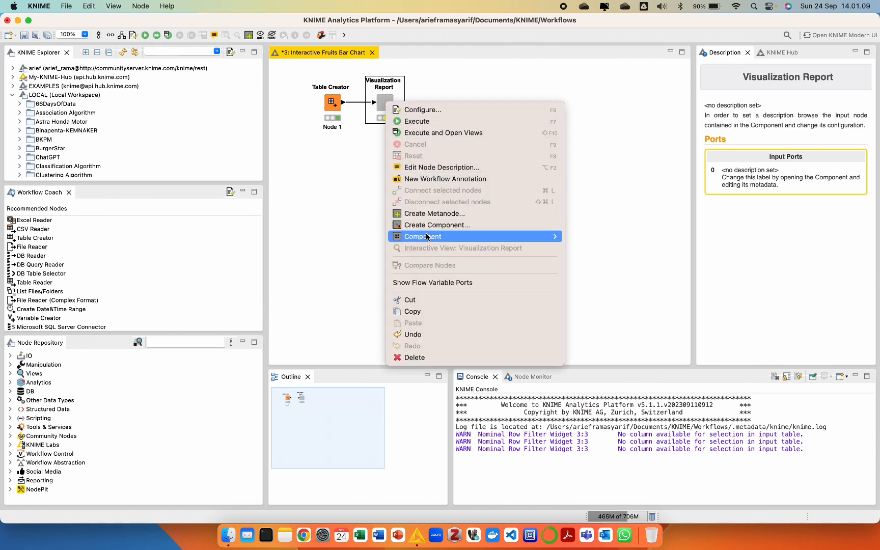
{"action": "left_click", "coordinate": [591, 239]}
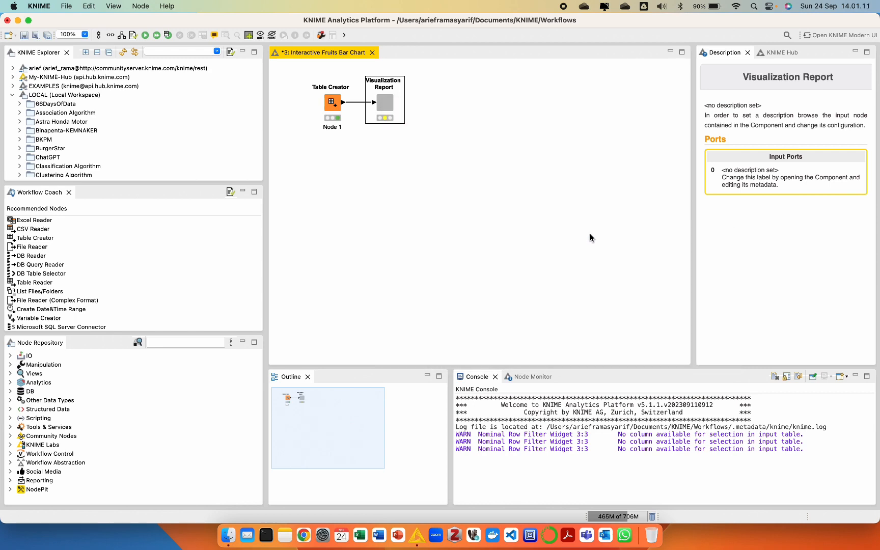
{"action": "double_click", "coordinate": [384, 100]}
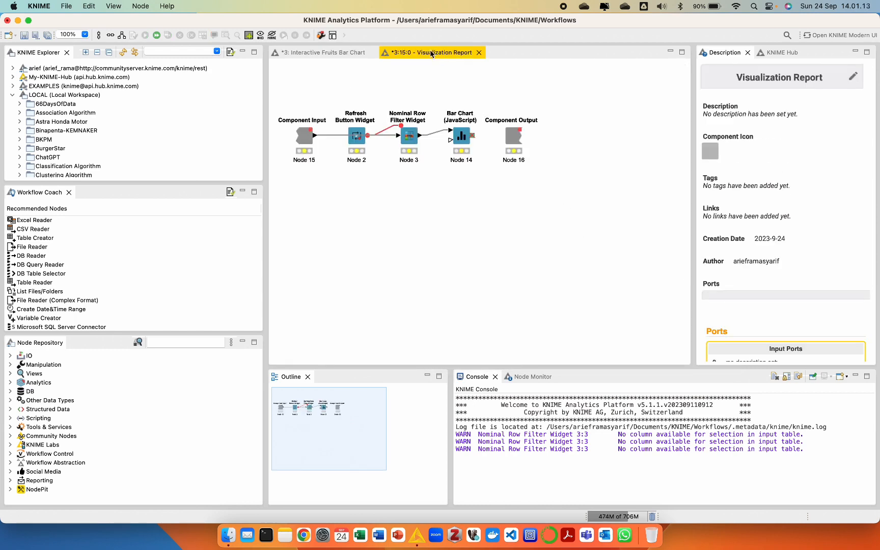
{"action": "mouse_move", "coordinate": [431, 52]}
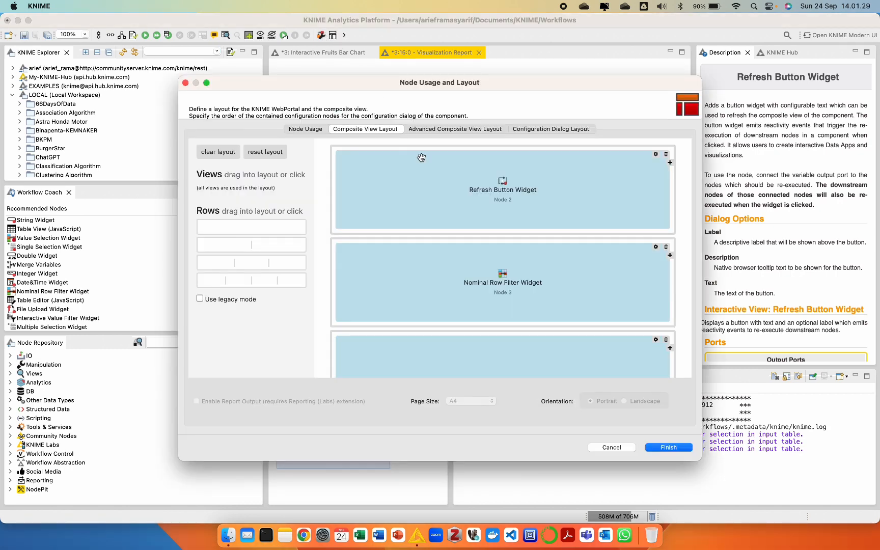
{"action": "mouse_move", "coordinate": [466, 207]}
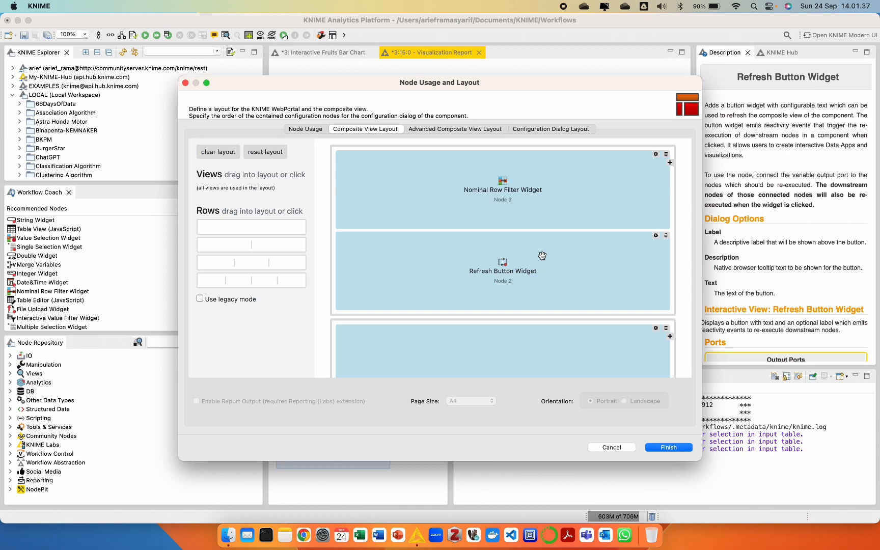
Step: Confirm the component view layout with the outlet filter above the refresh button
{"action": "scroll", "scroll_direction": "down", "scroll_amount": 3}
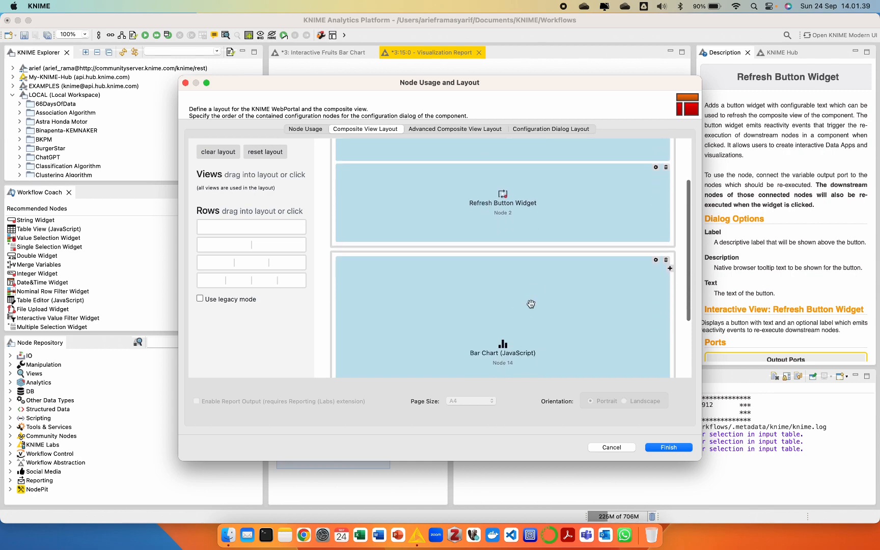
{"action": "left_click", "coordinate": [611, 447]}
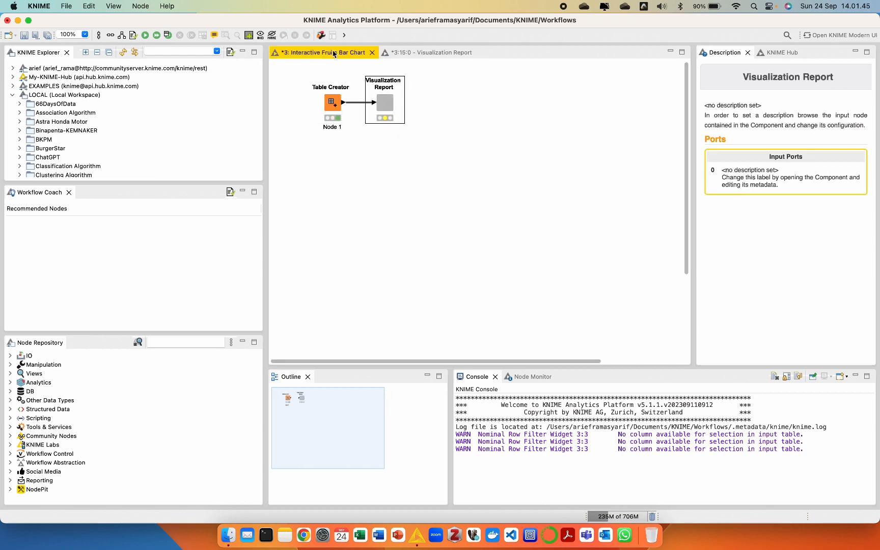
Step: Execute the Visualization Report component and open its combined interactive view
{"action": "right_click", "coordinate": [384, 99]}
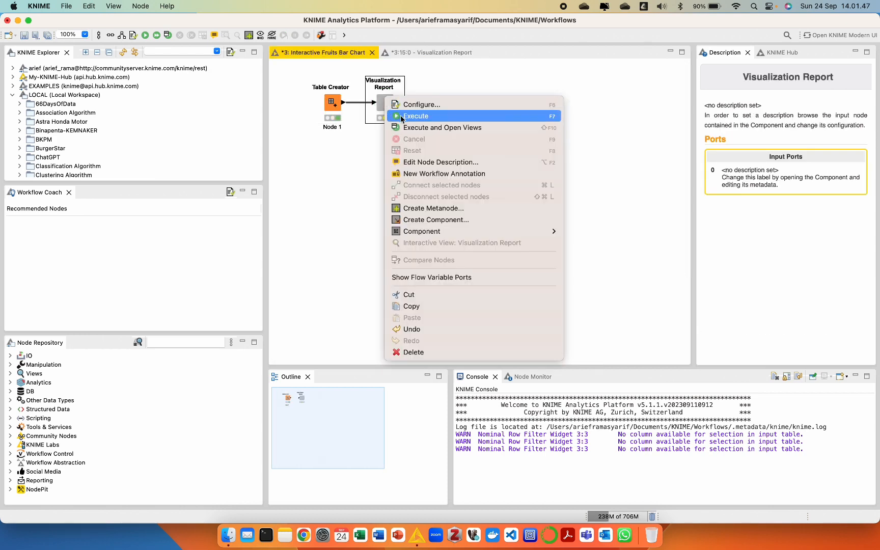
{"action": "left_click", "coordinate": [414, 116]}
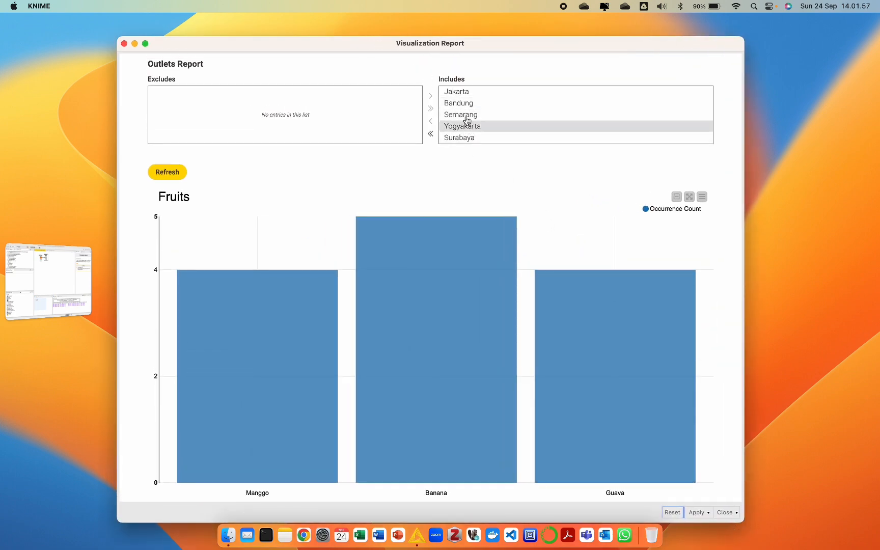
Step: Filter the report to the Jakarta outlet only and refresh the Fruits chart
{"action": "left_click", "coordinate": [431, 133]}
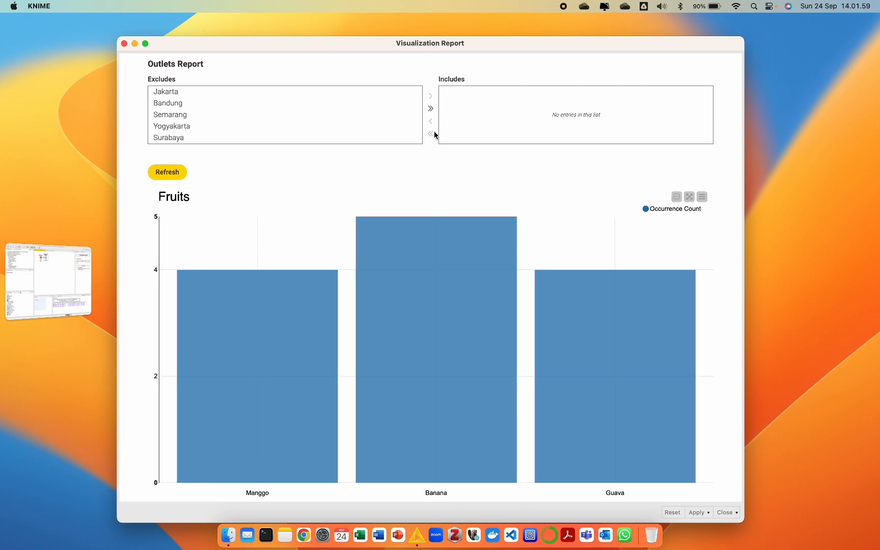
{"action": "left_click", "coordinate": [166, 91]}
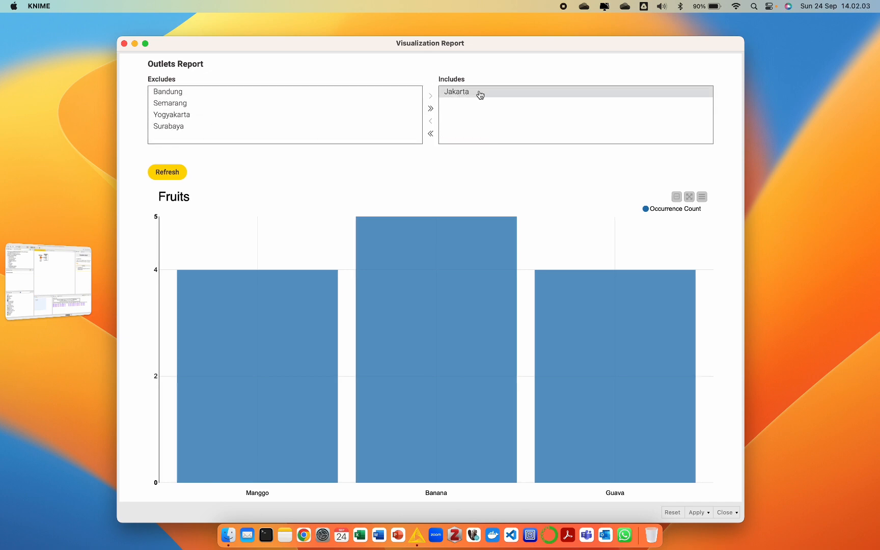
{"action": "left_click", "coordinate": [167, 172]}
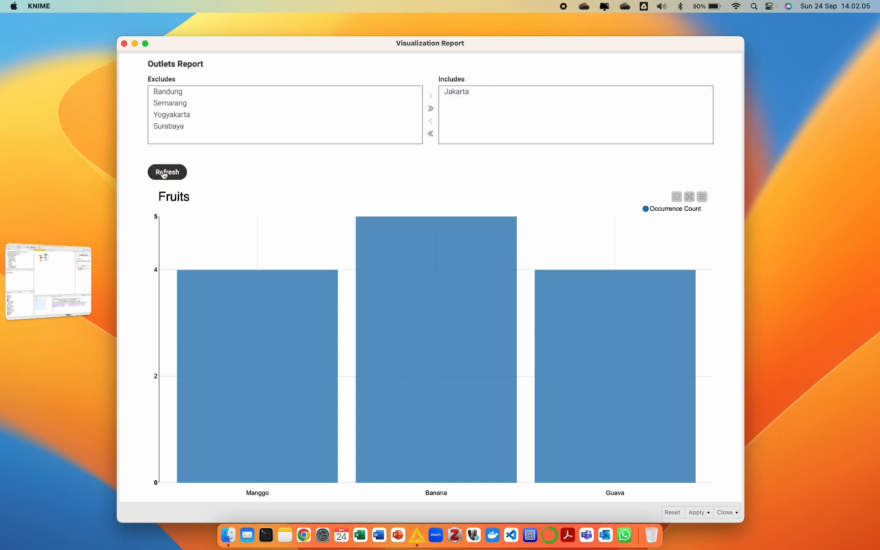
{"action": "left_click", "coordinate": [167, 172]}
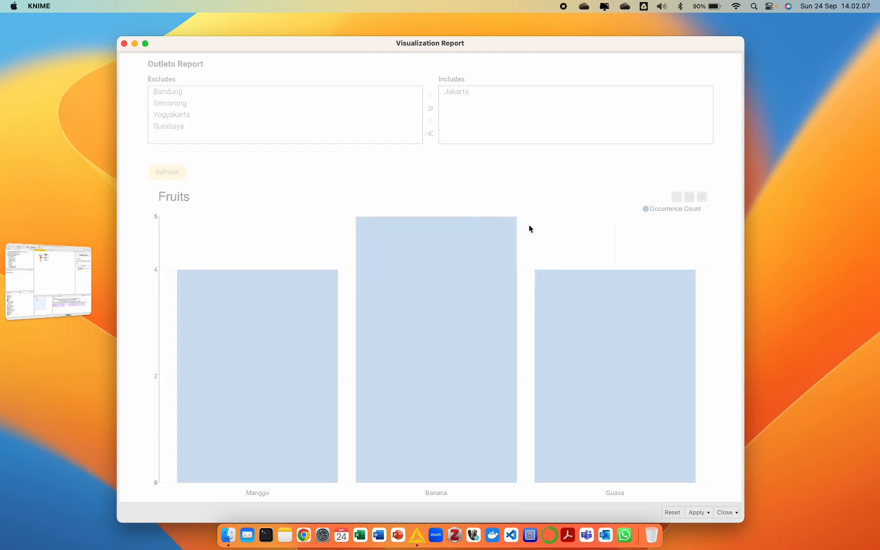
{"action": "mouse_move", "coordinate": [462, 301]}
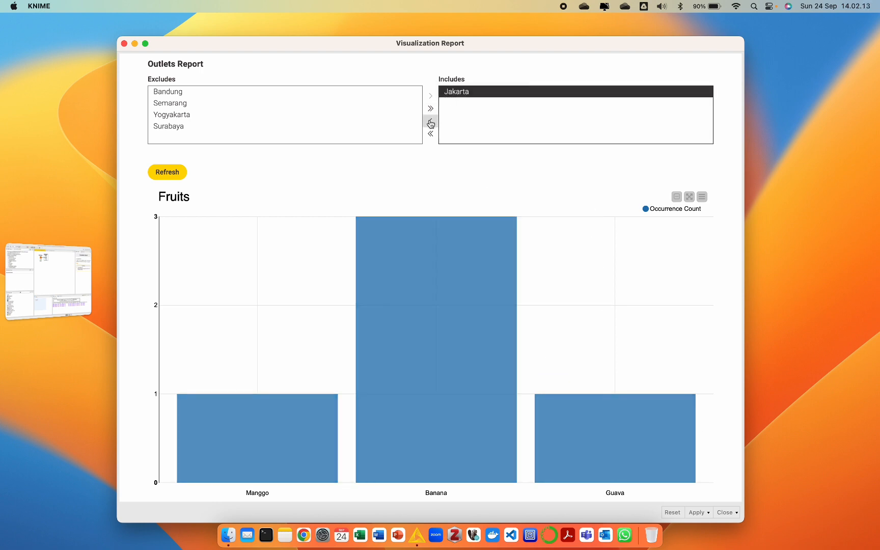
Step: Swap Jakarta for Semarang, refresh to show Guava, Manggo and Banana at 1 each, then close the view
{"action": "left_click", "coordinate": [430, 134]}
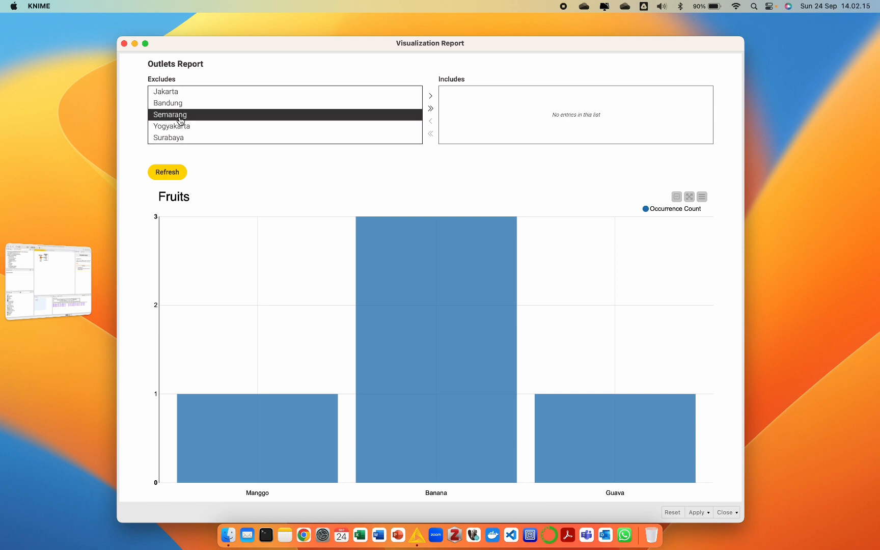
{"action": "left_click", "coordinate": [431, 95]}
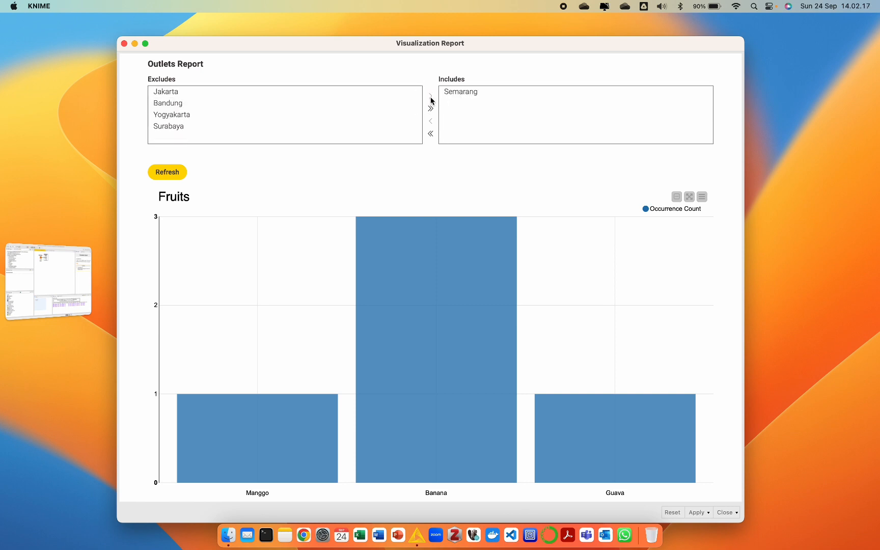
{"action": "left_click", "coordinate": [167, 172]}
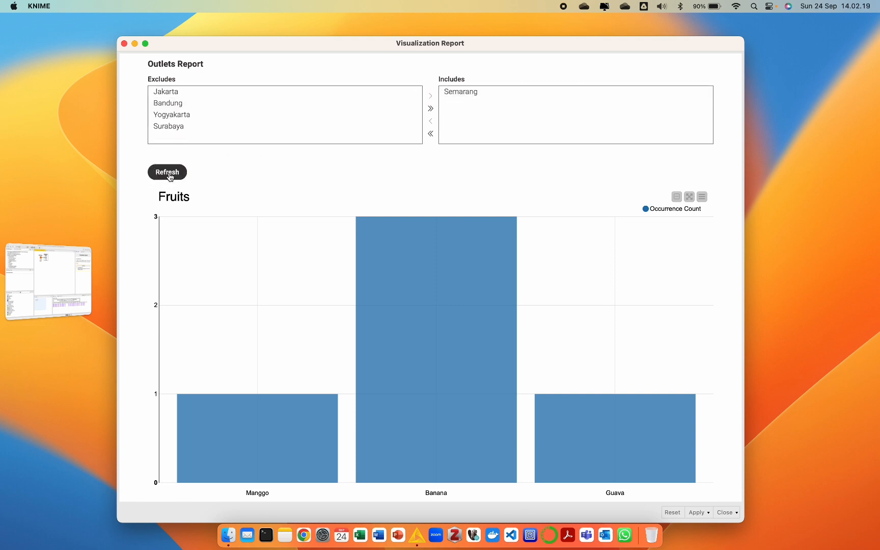
{"action": "left_click", "coordinate": [167, 172]}
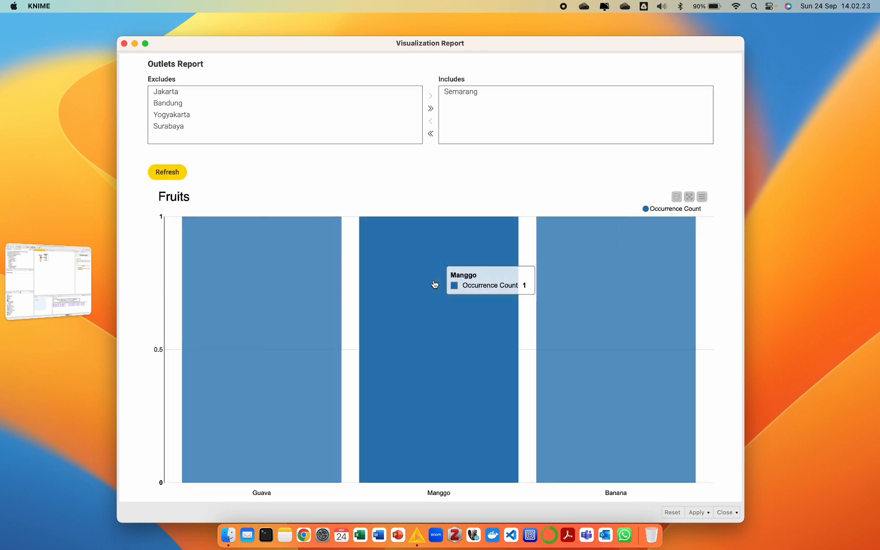
{"action": "mouse_move", "coordinate": [567, 341]}
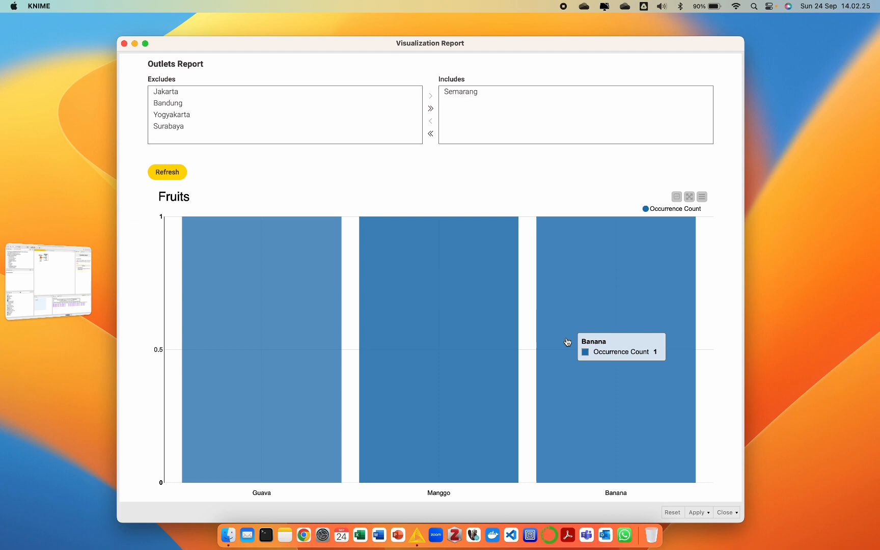
{"action": "mouse_move", "coordinate": [425, 230]}
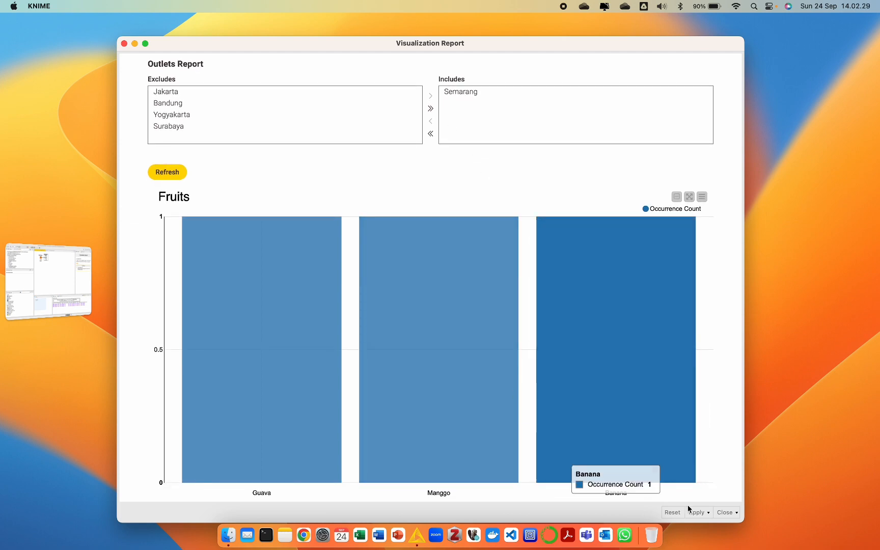
{"action": "left_click", "coordinate": [725, 512]}
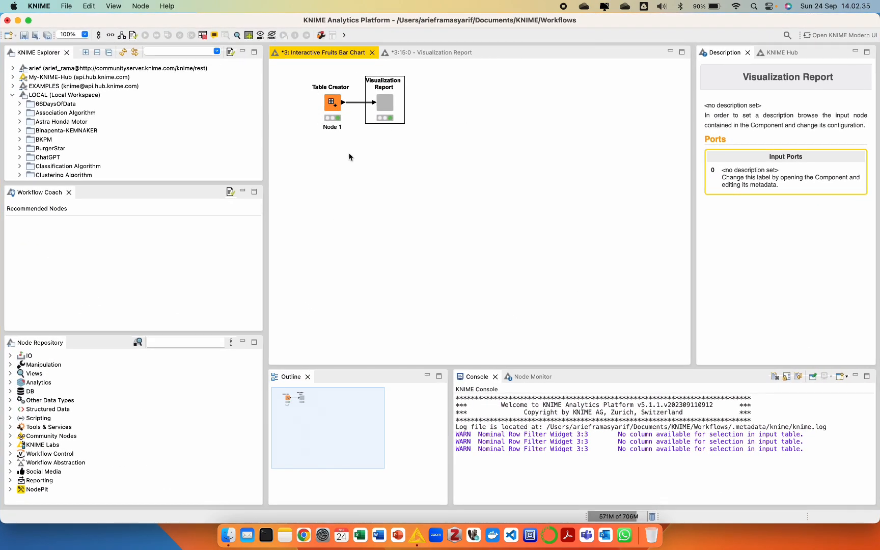
{"action": "left_click", "coordinate": [430, 52]}
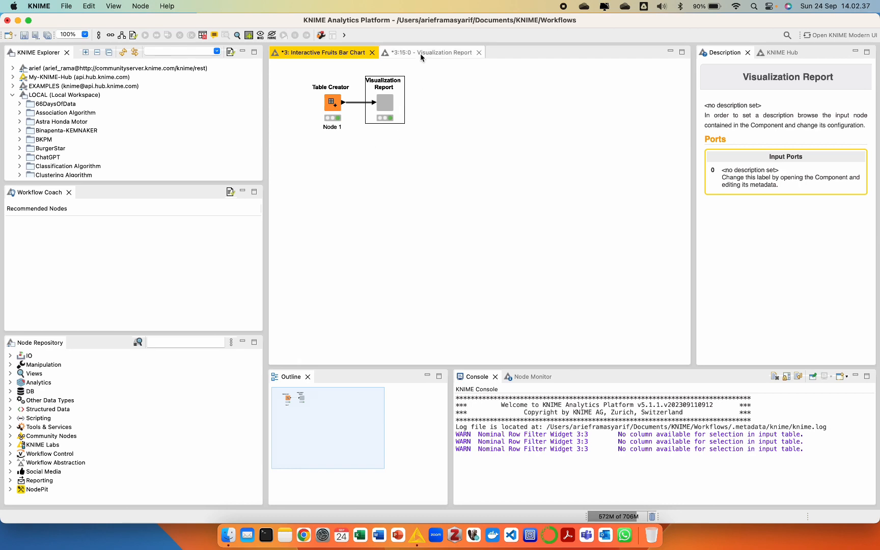
{"action": "left_click", "coordinate": [319, 52]}
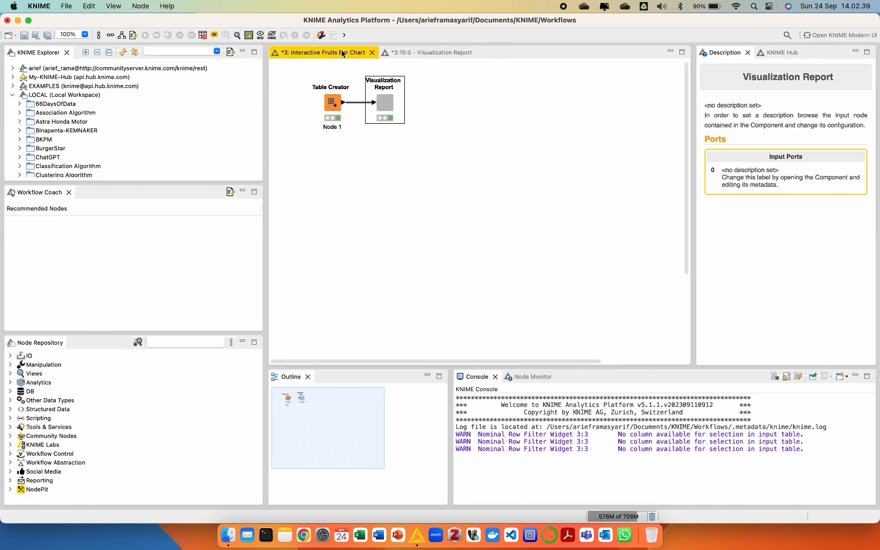